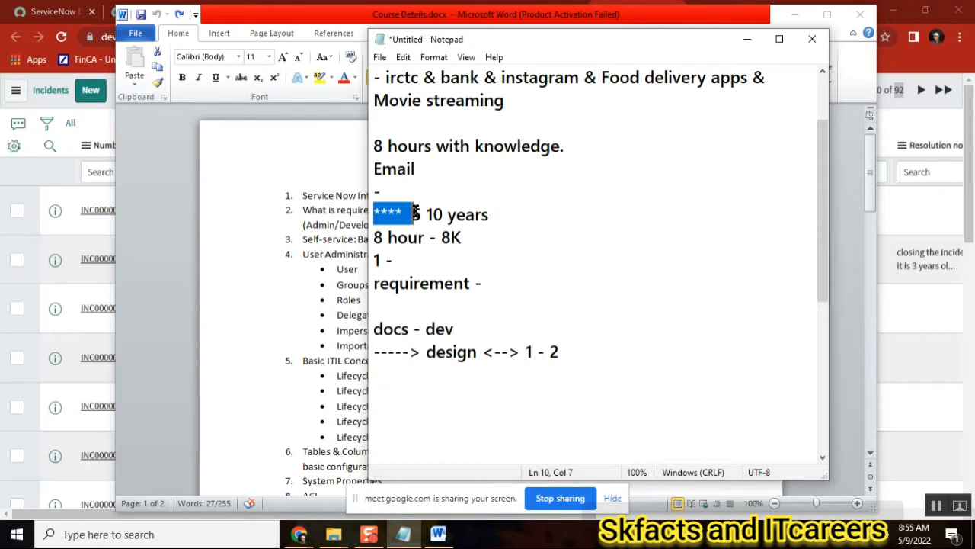
# Step: Select the number 10 in the years line, then close Word so its save prompt appears
pyautogui.click(454, 214)
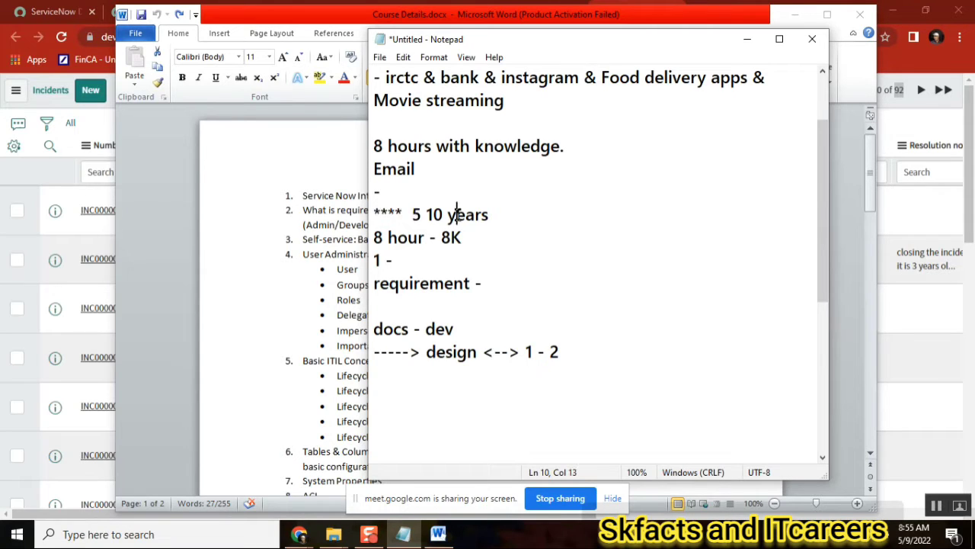
pyautogui.doubleClick(434, 213)
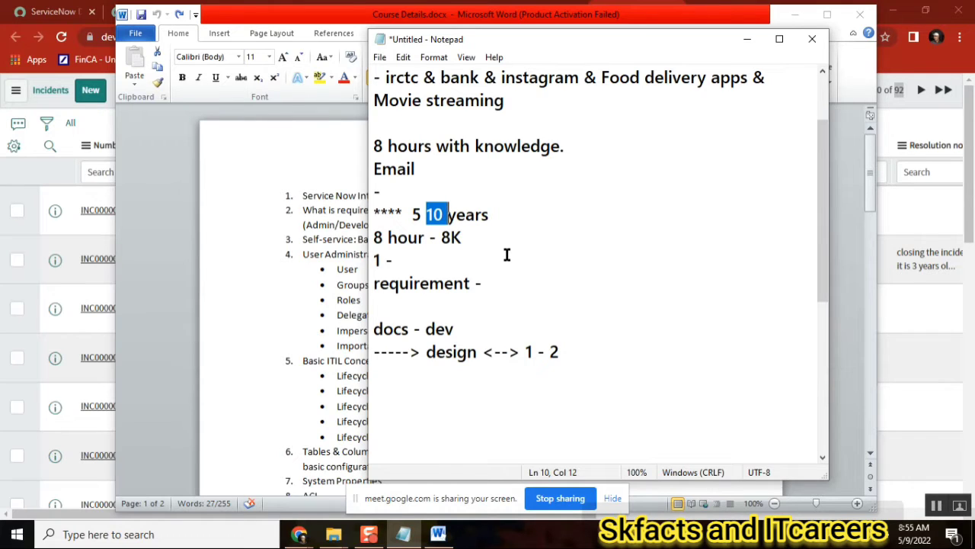
pyautogui.click(558, 352)
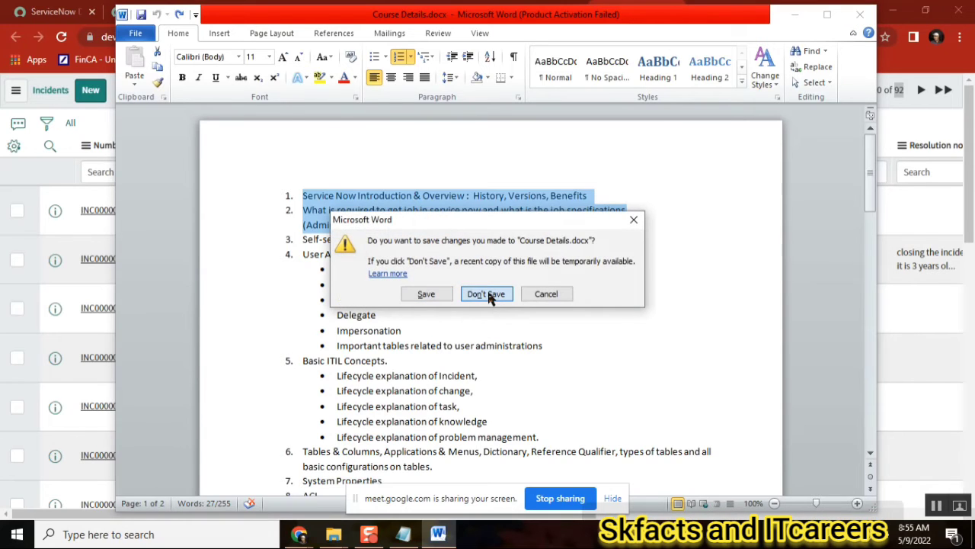
# Step: Discard Word's Course Details changes and start a fresh line below 'design <--> 1 - 2'
pyautogui.click(487, 292)
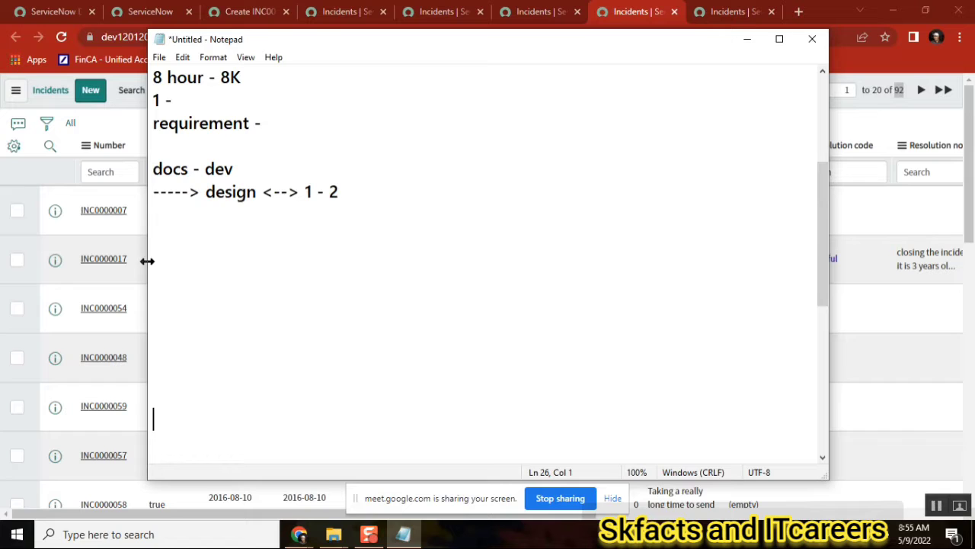
pyautogui.scroll(3)
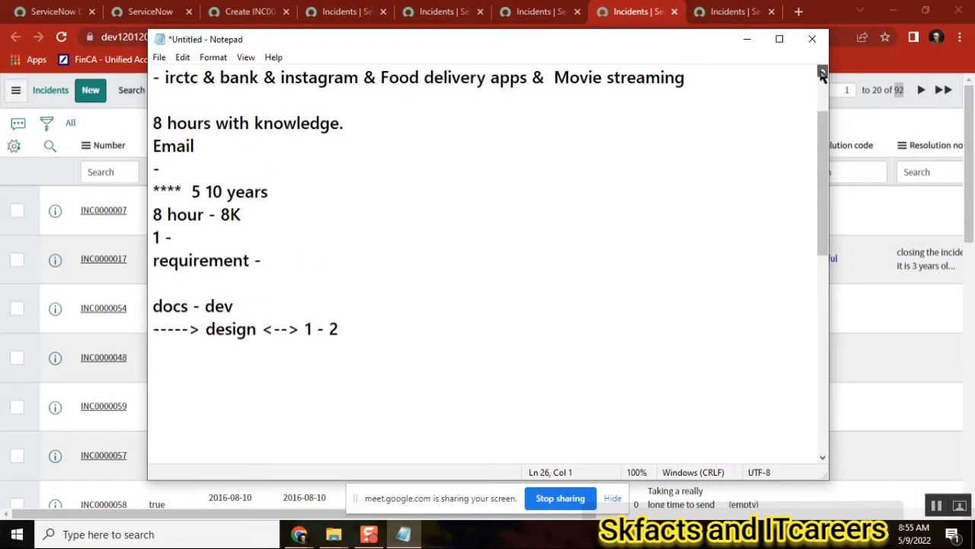
pyautogui.scroll(3)
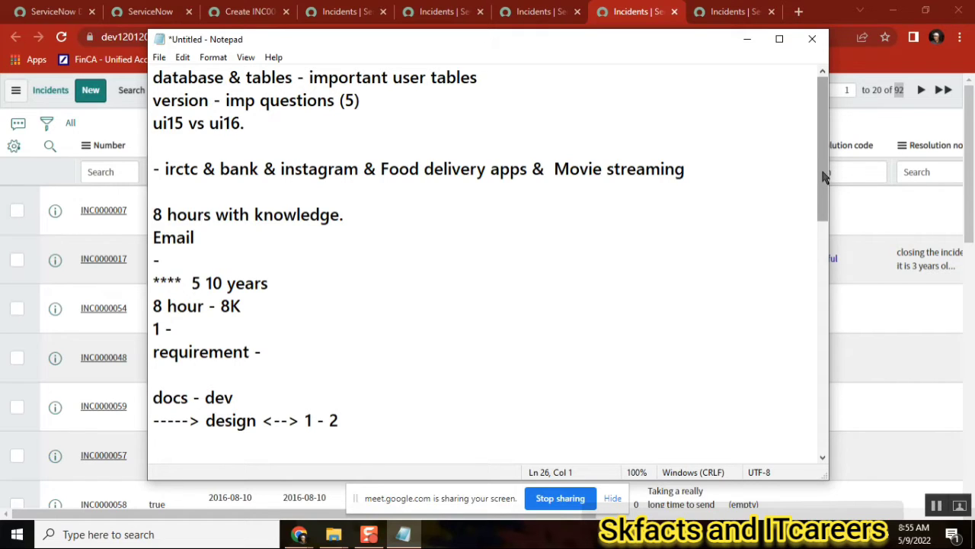
pyautogui.scroll(-3)
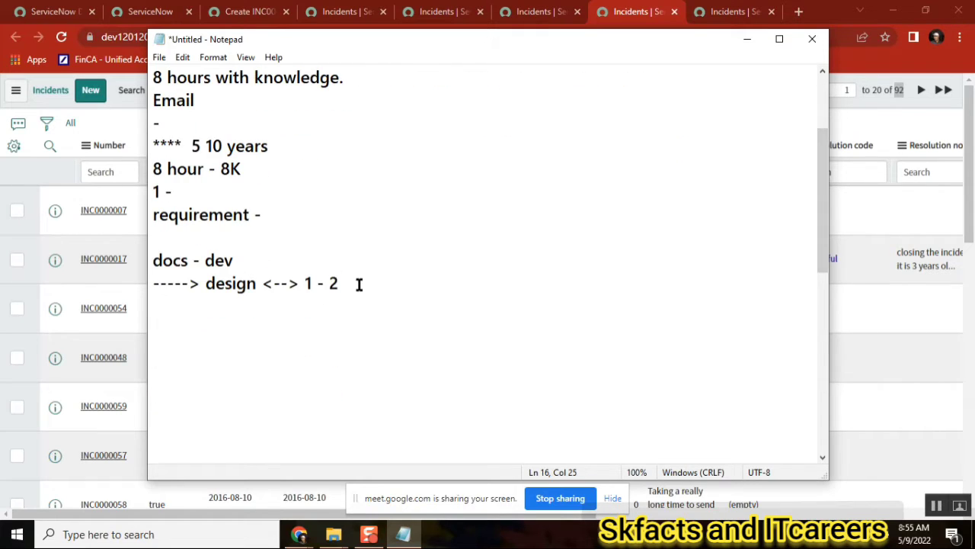
pyautogui.press('Return')
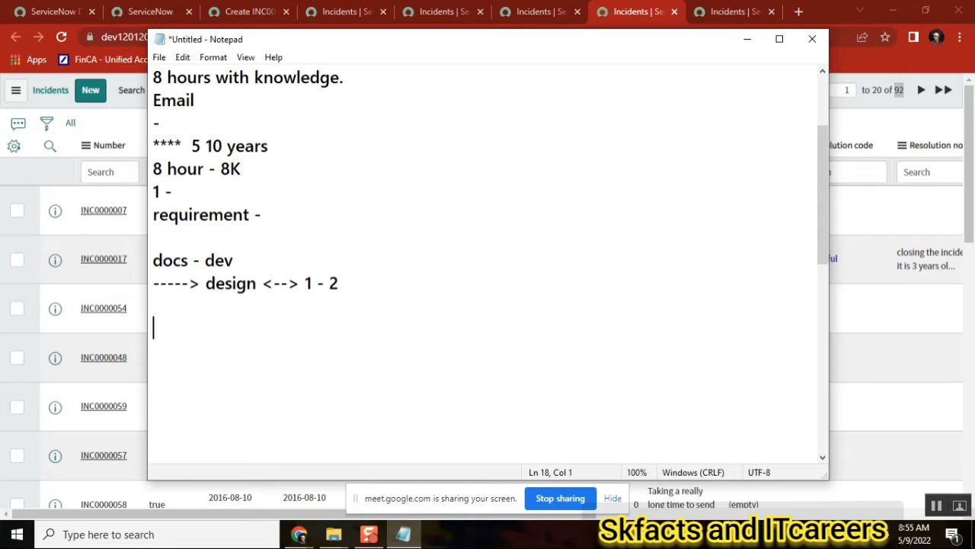
# Step: Add the lines '2 version?' and 'Integration.' below the design note
pyautogui.write('2 version?')
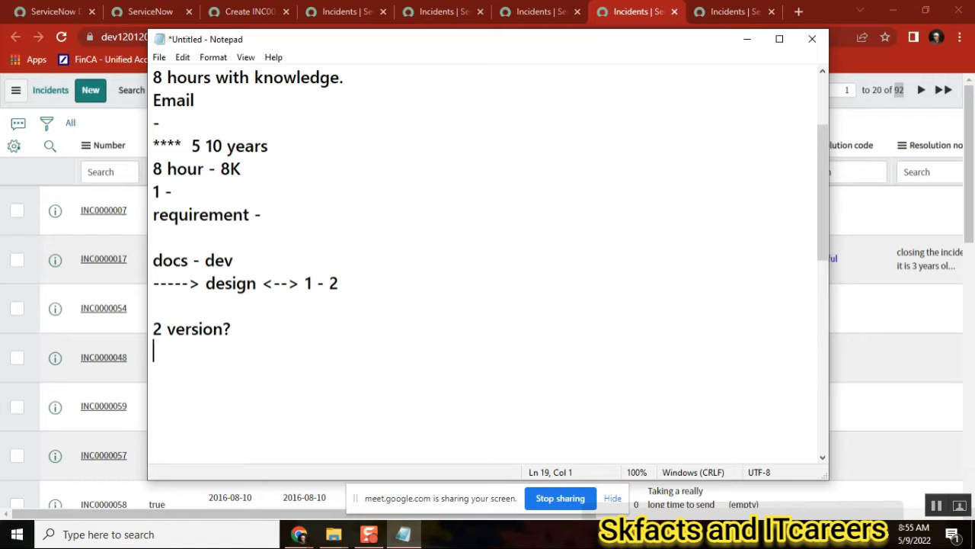
pyautogui.moveTo(412, 398)
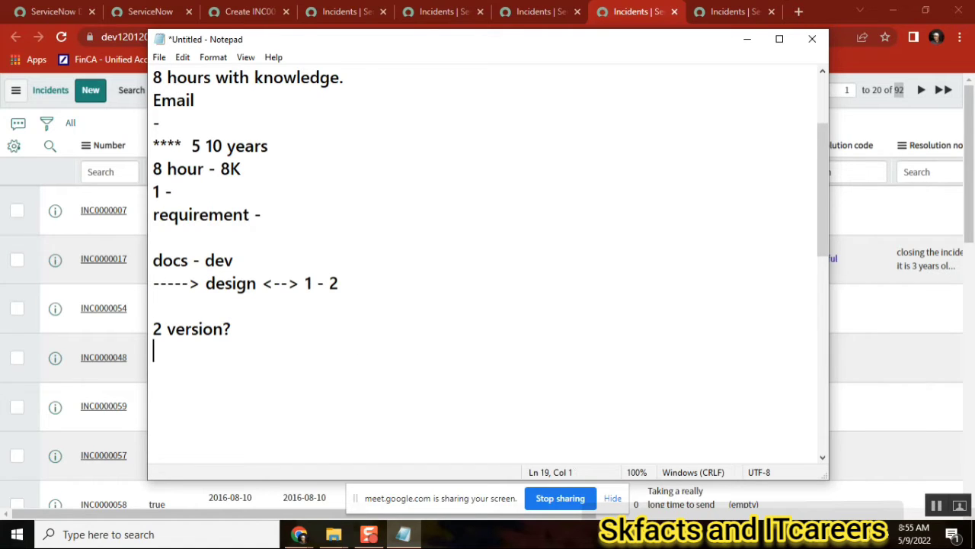
pyautogui.write('Inter')
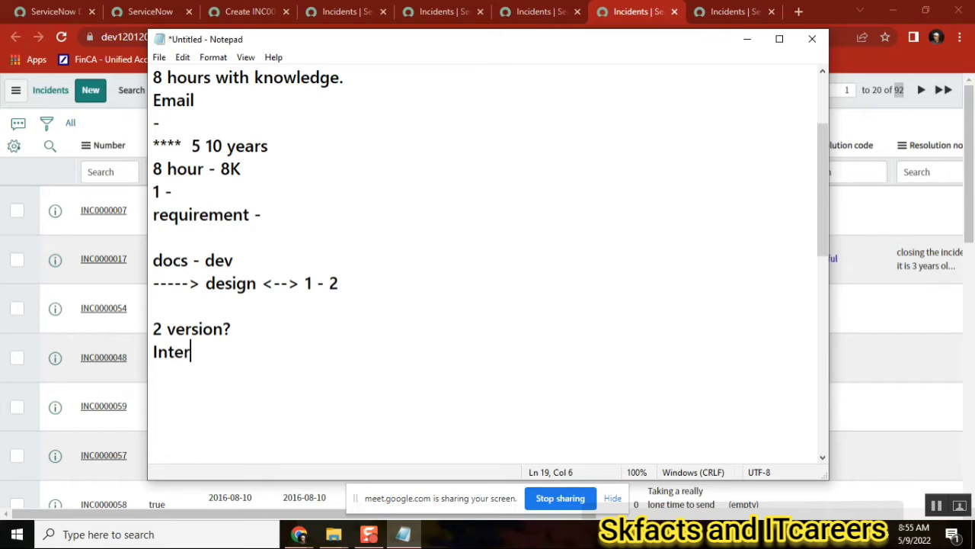
pyautogui.write('gration')
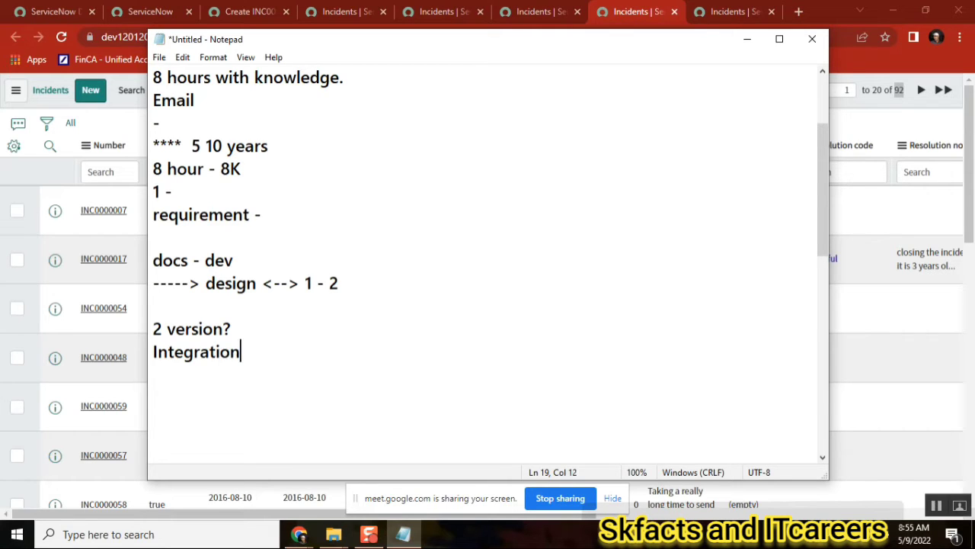
pyautogui.write('.')
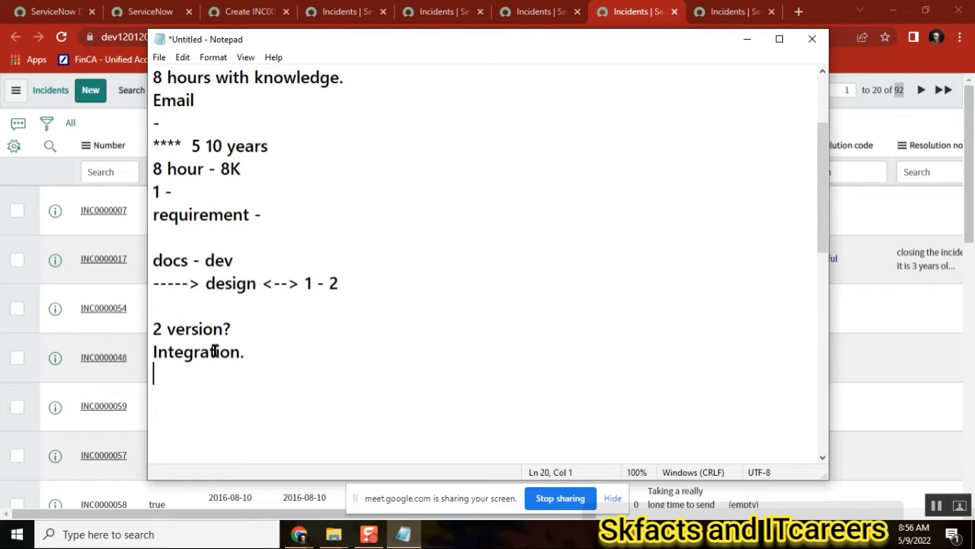
pyautogui.moveTo(229, 387)
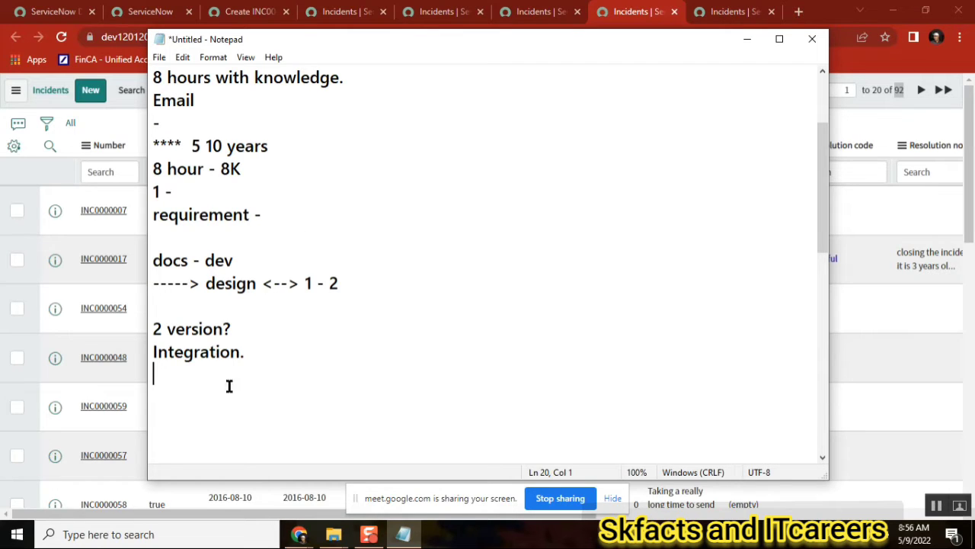
# Step: After a blank line, add 'clouds' below 'Integration.' and select the word
pyautogui.press('Return')
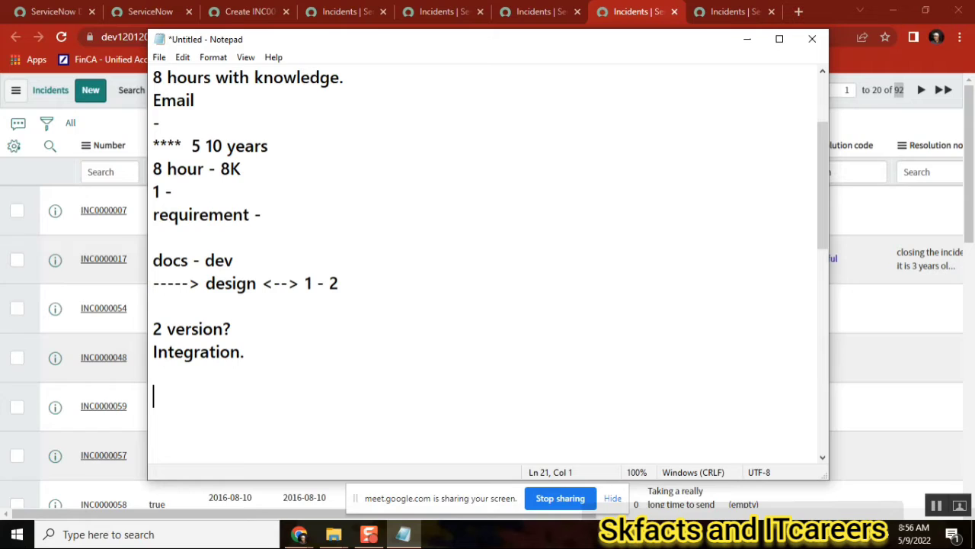
pyautogui.write('close')
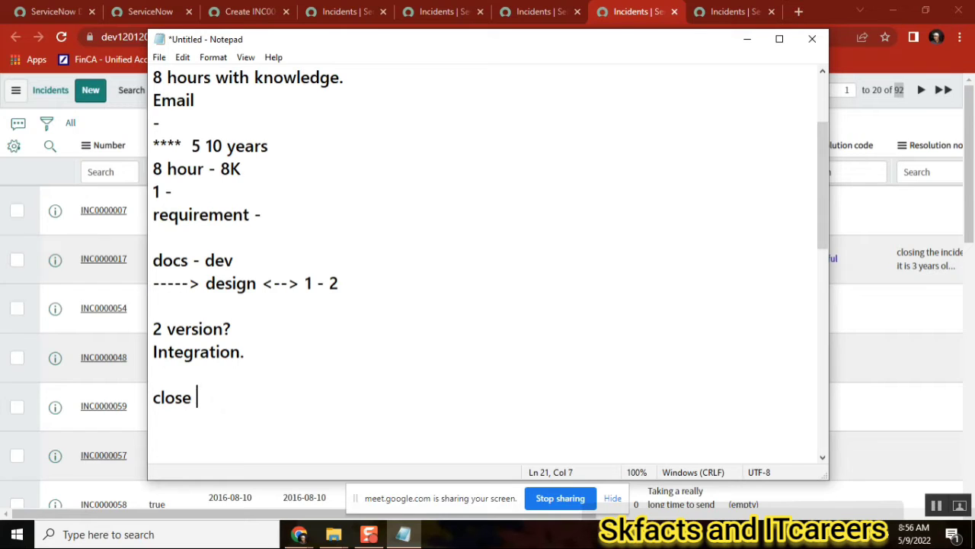
pyautogui.write('clouds')
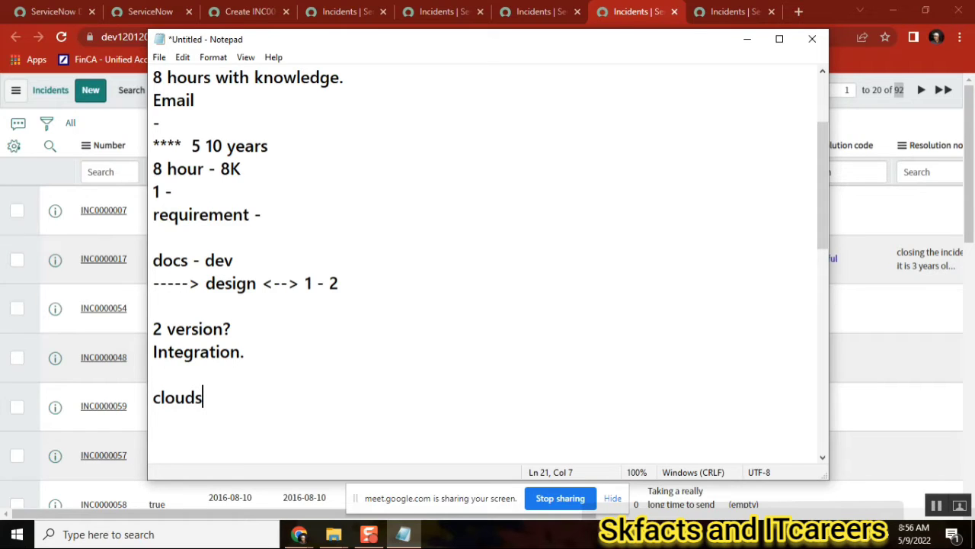
pyautogui.moveTo(250, 417)
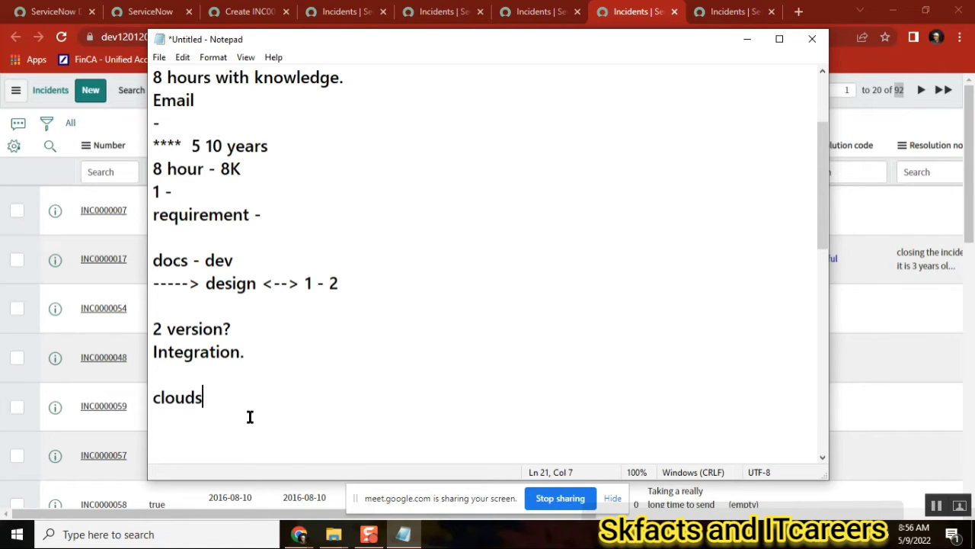
pyautogui.moveTo(317, 405)
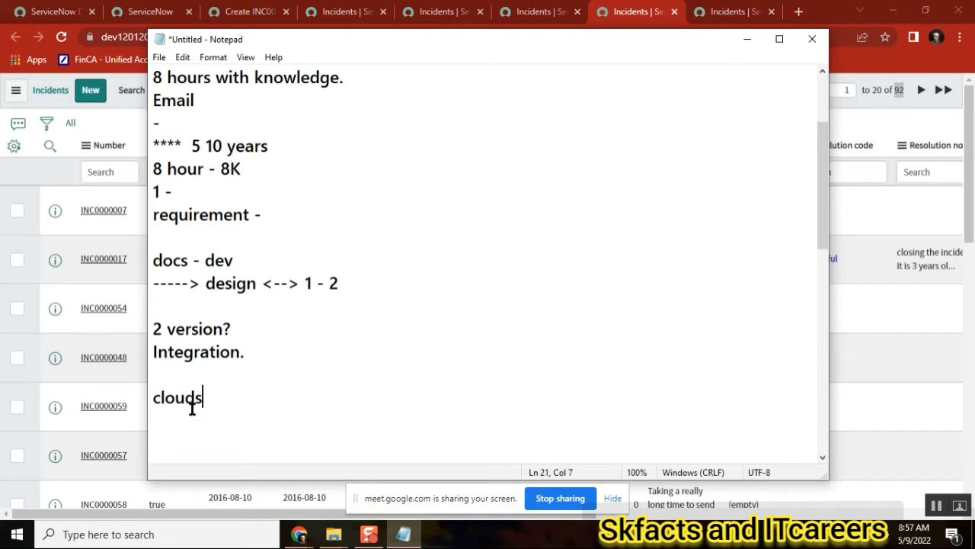
pyautogui.doubleClick(177, 396)
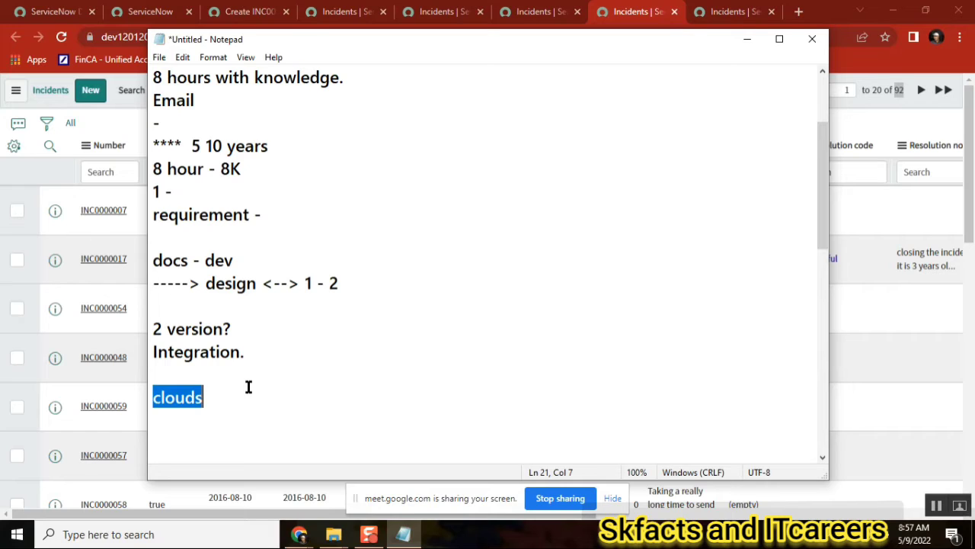
pyautogui.moveTo(645, 230)
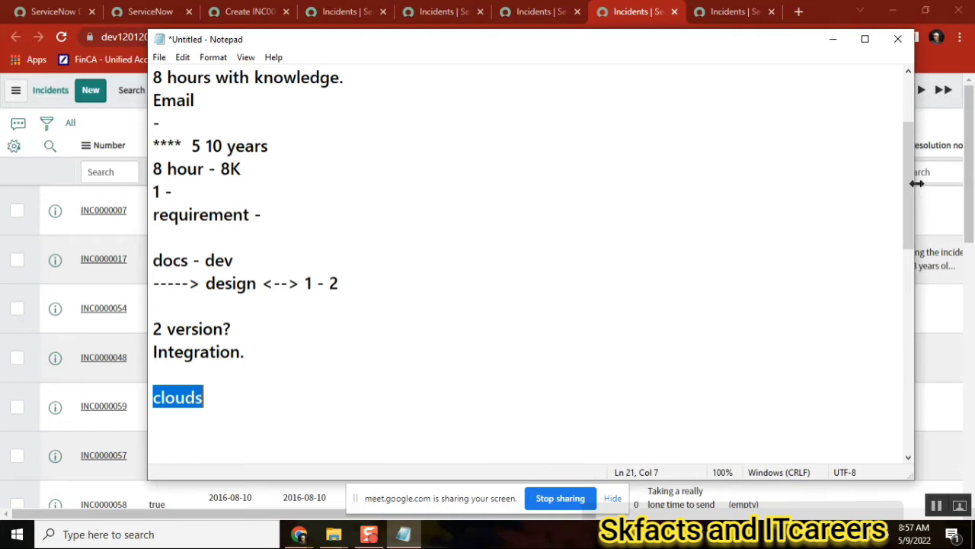
# Step: Move the notes window higher, shrink it, and reselect the word 'clouds'
pyautogui.moveTo(534, 40); pyautogui.dragTo(556, 104)
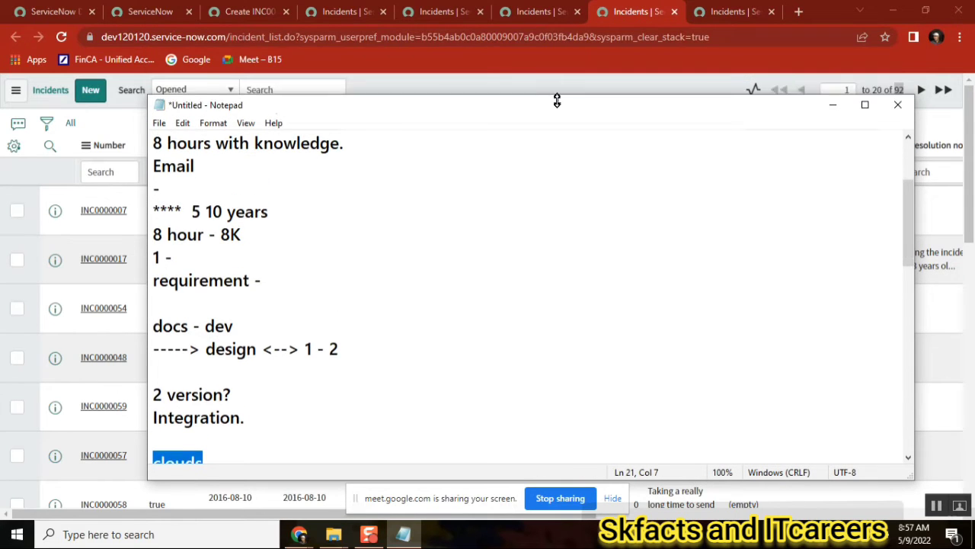
pyautogui.moveTo(558, 103); pyautogui.dragTo(511, 57)
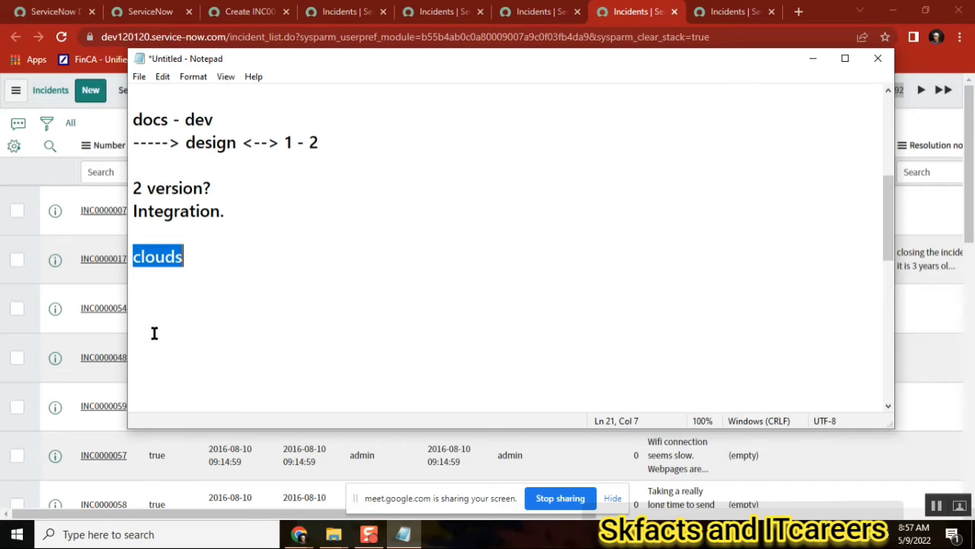
pyautogui.click(162, 256)
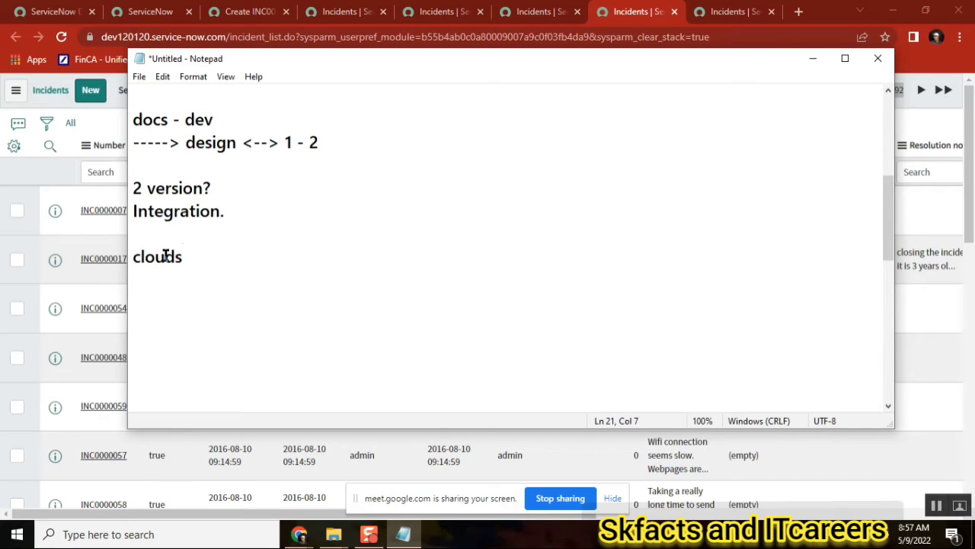
pyautogui.doubleClick(157, 256)
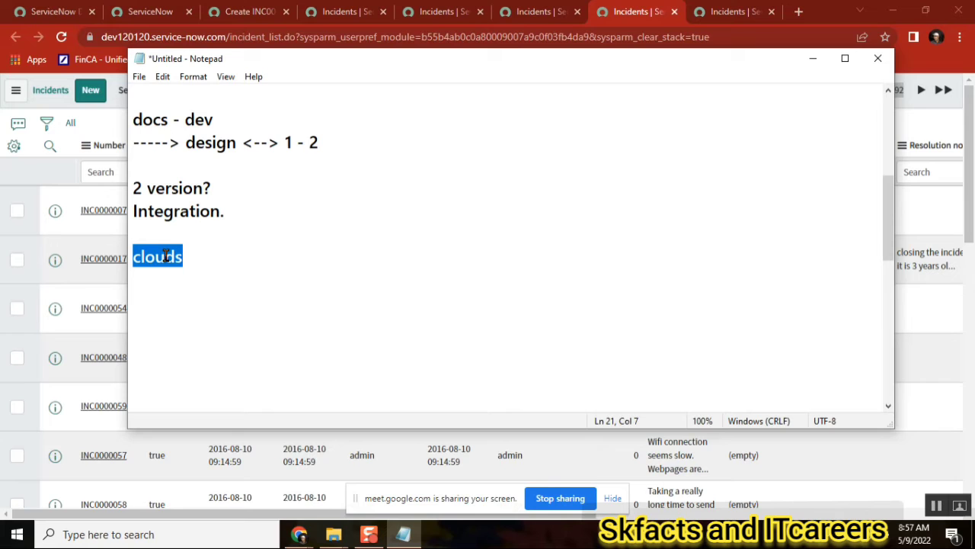
# Step: Return the browser to the ServiceNow home page, then bring the notes window back in front
pyautogui.click(244, 12)
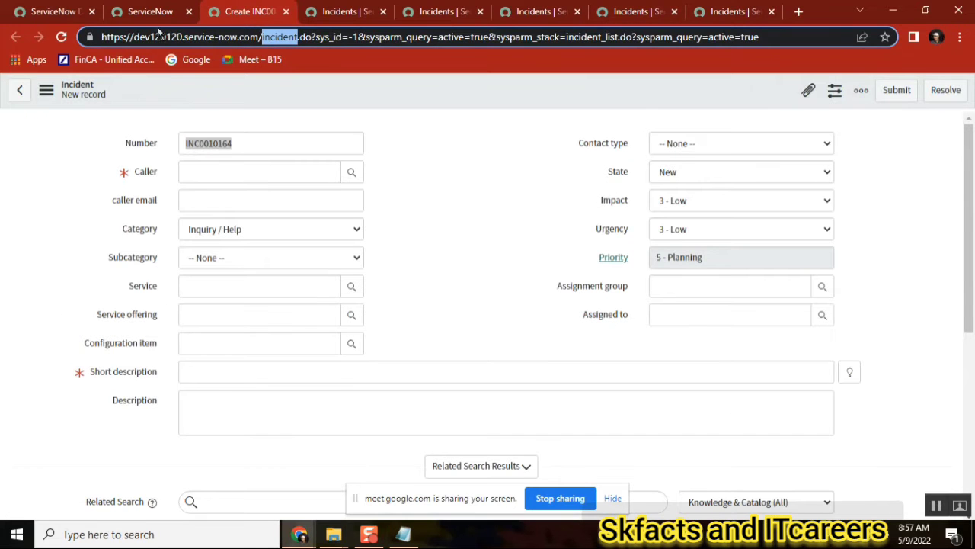
pyautogui.click(145, 12)
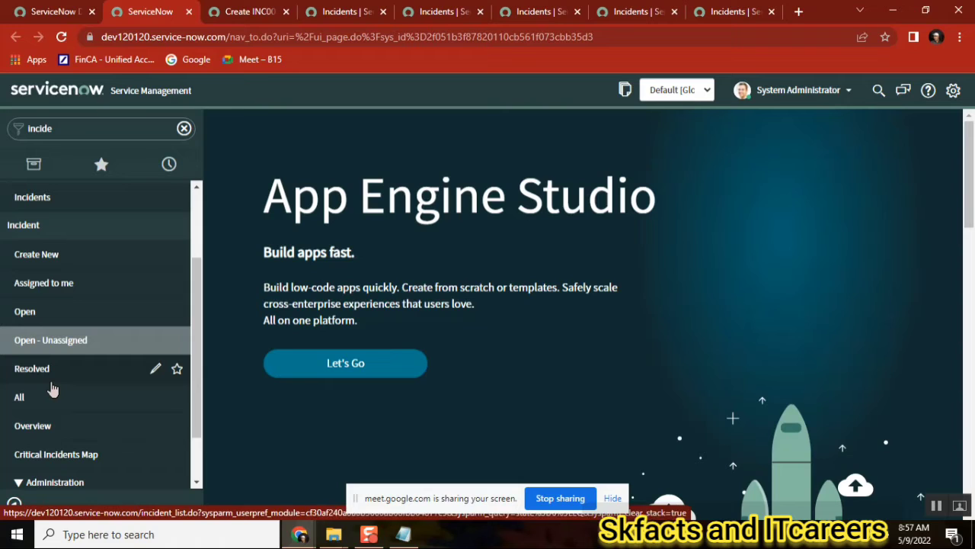
pyautogui.click(402, 534)
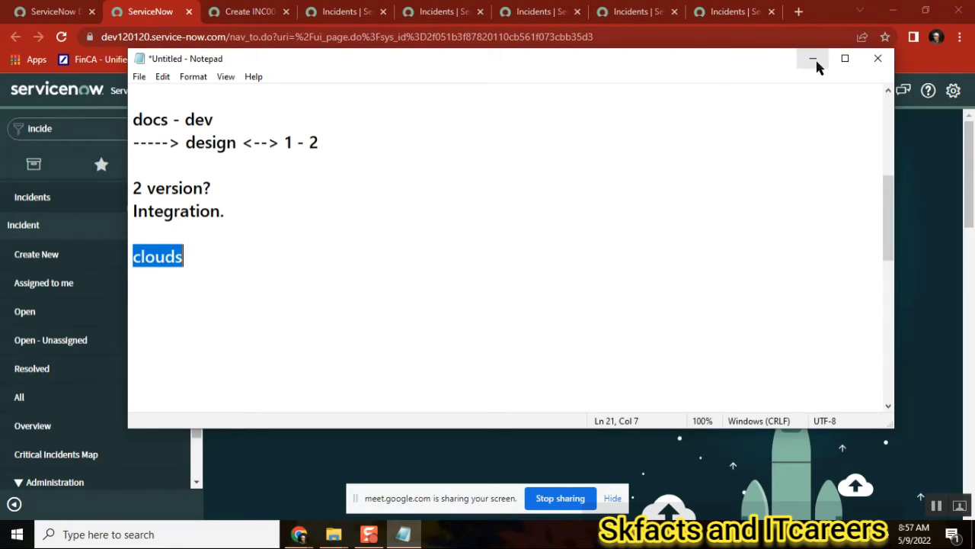
pyautogui.click(813, 58)
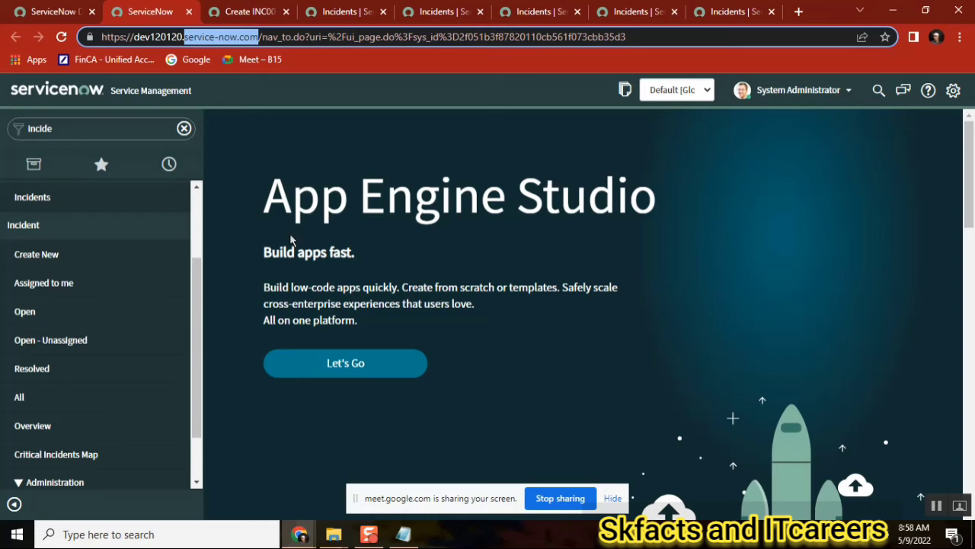
pyautogui.moveTo(333, 171)
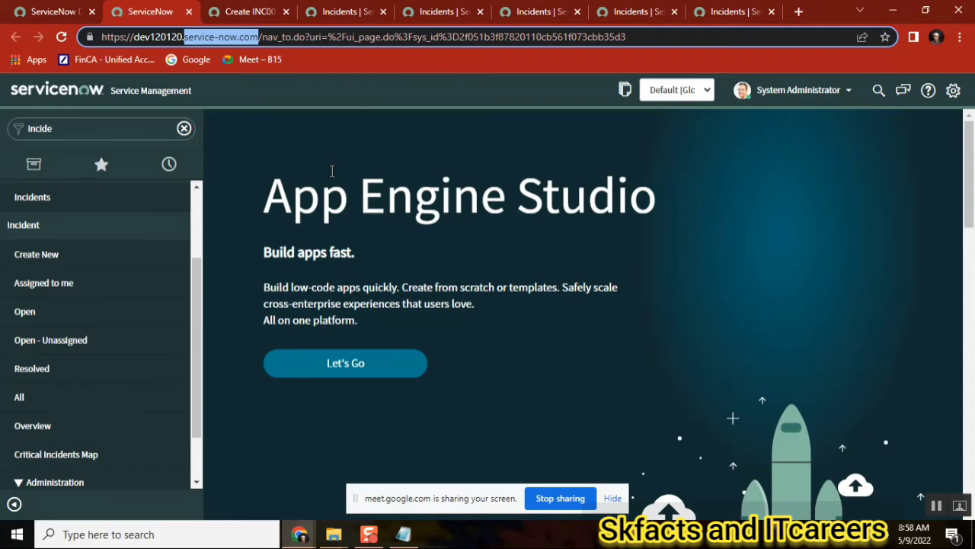
pyautogui.scroll(3)
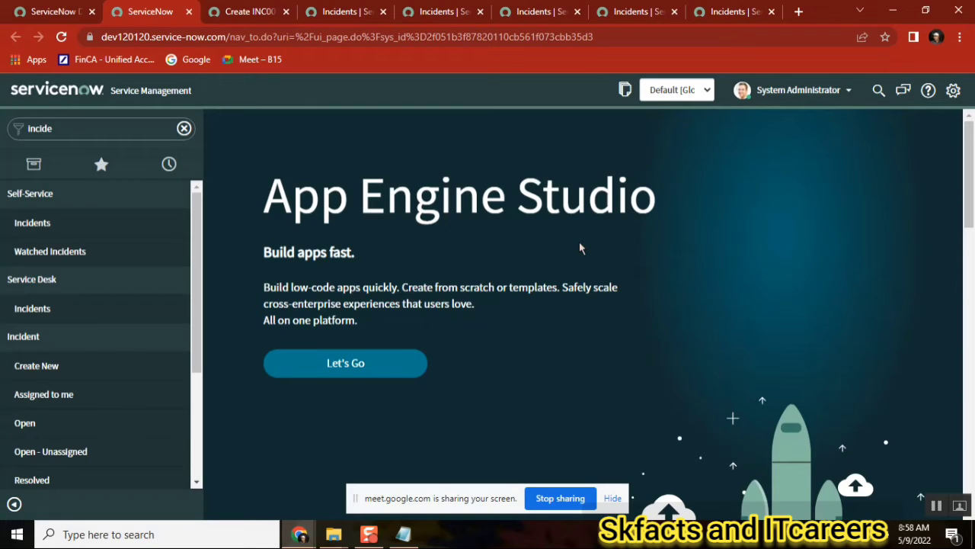
pyautogui.moveTo(579, 238)
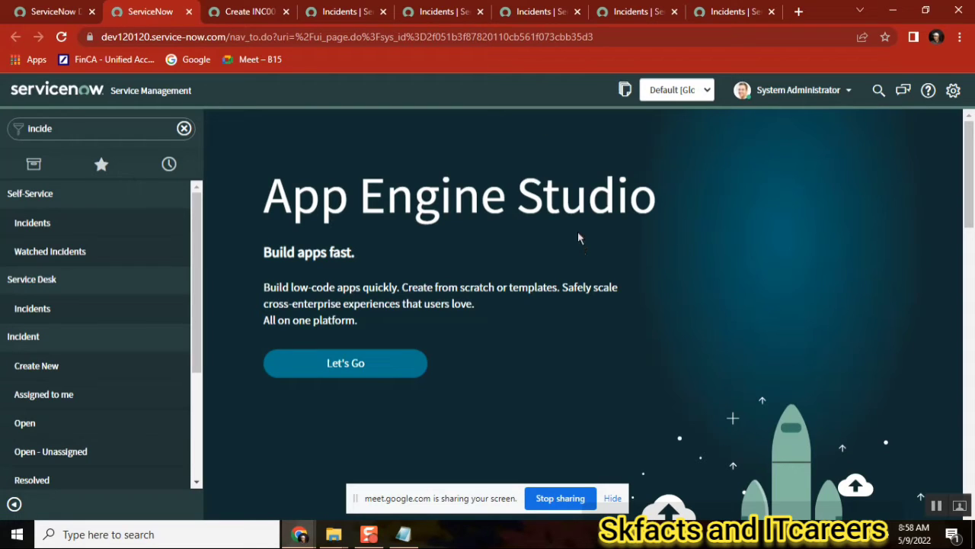
pyautogui.moveTo(363, 252)
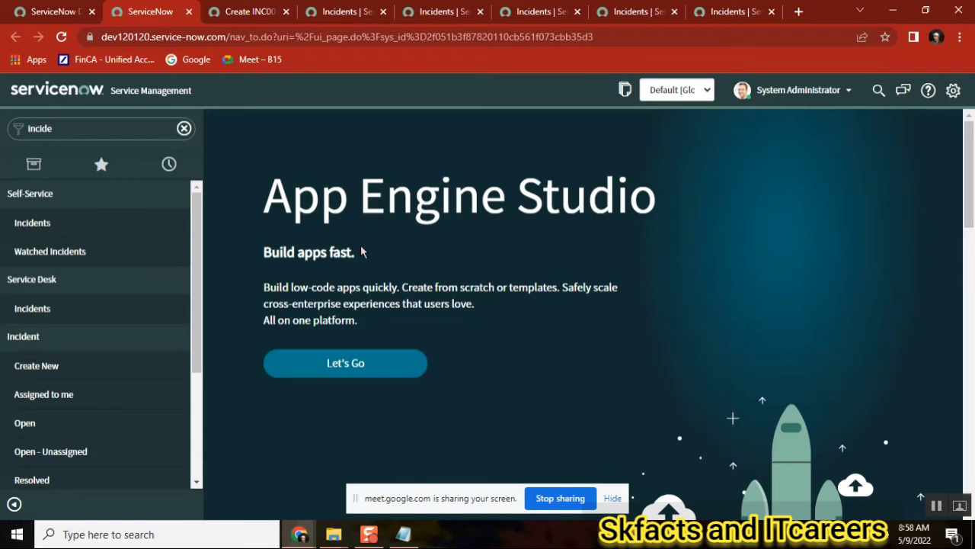
pyautogui.moveTo(49, 366)
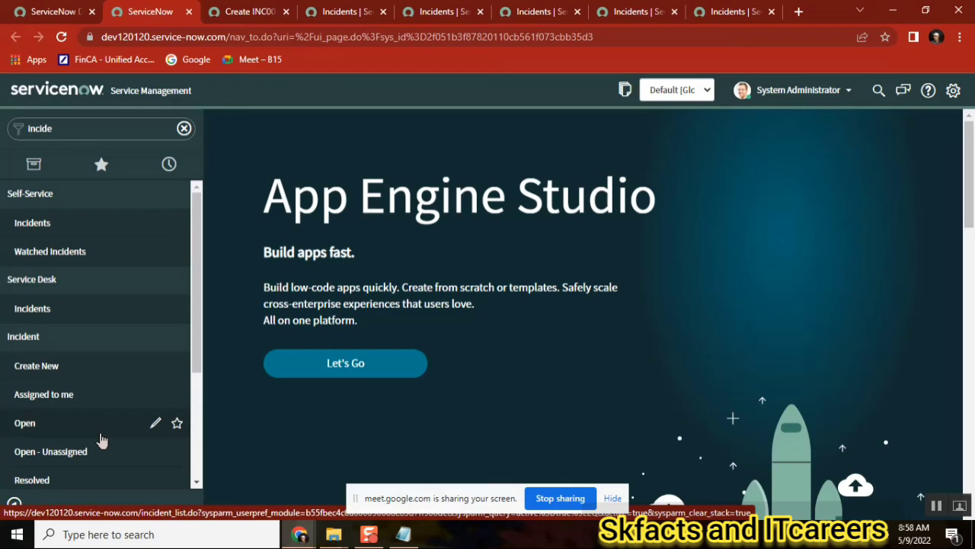
pyautogui.moveTo(229, 245)
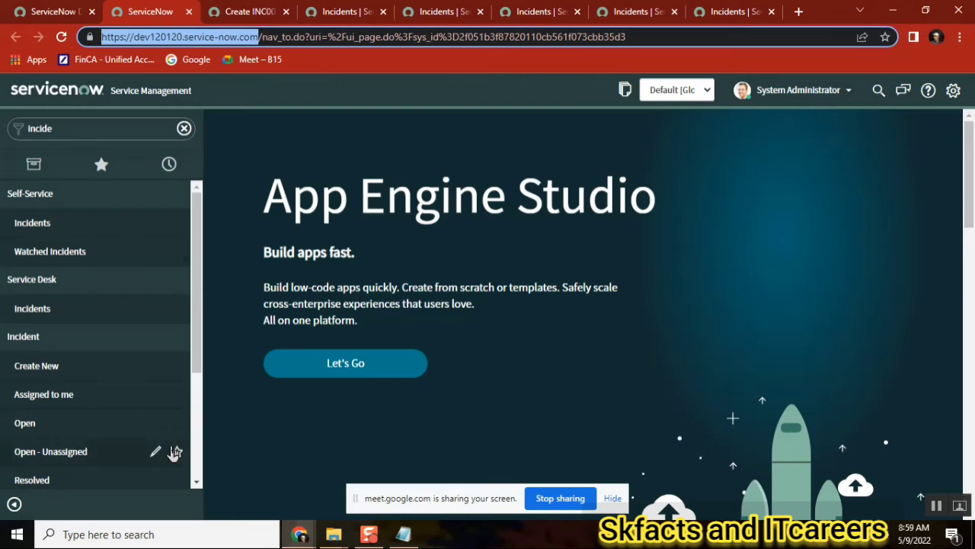
pyautogui.moveTo(25, 424)
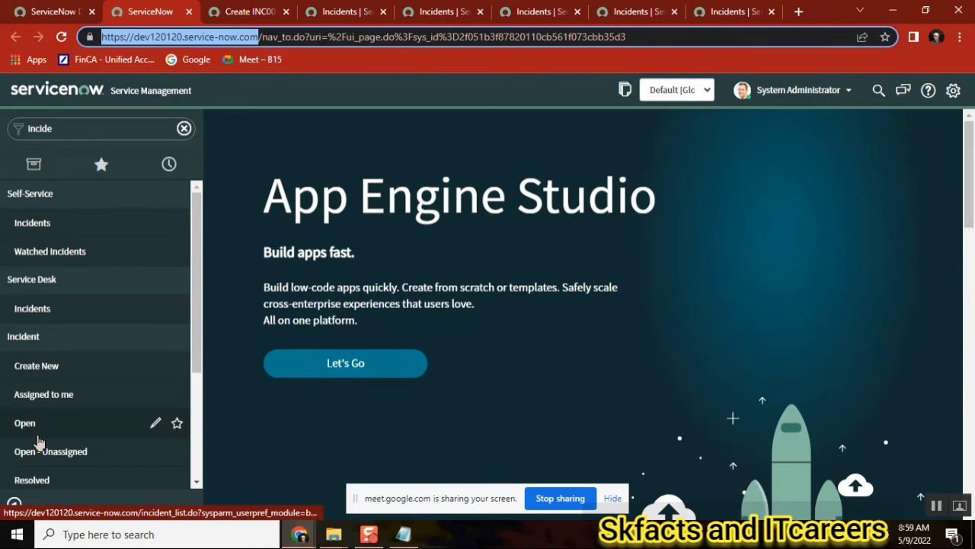
pyautogui.moveTo(450, 357)
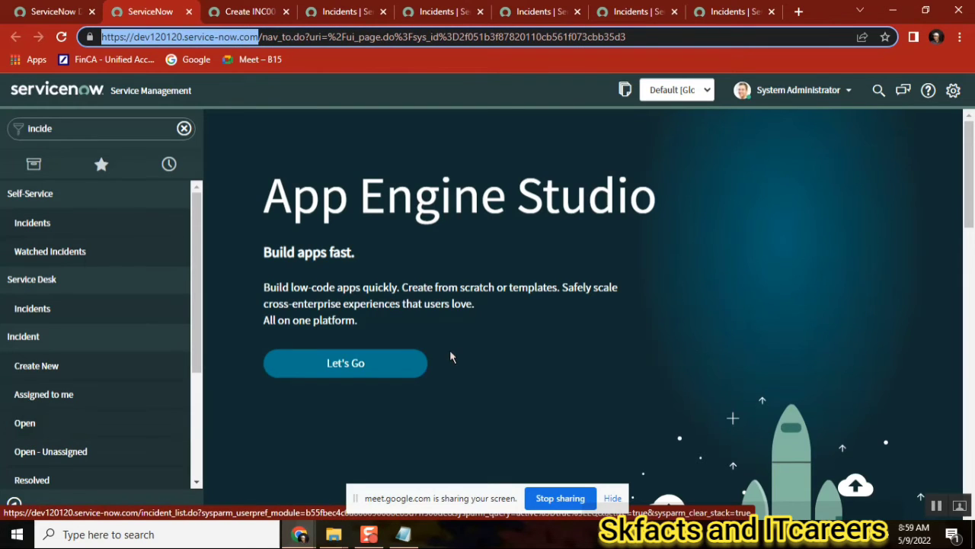
pyautogui.moveTo(454, 221)
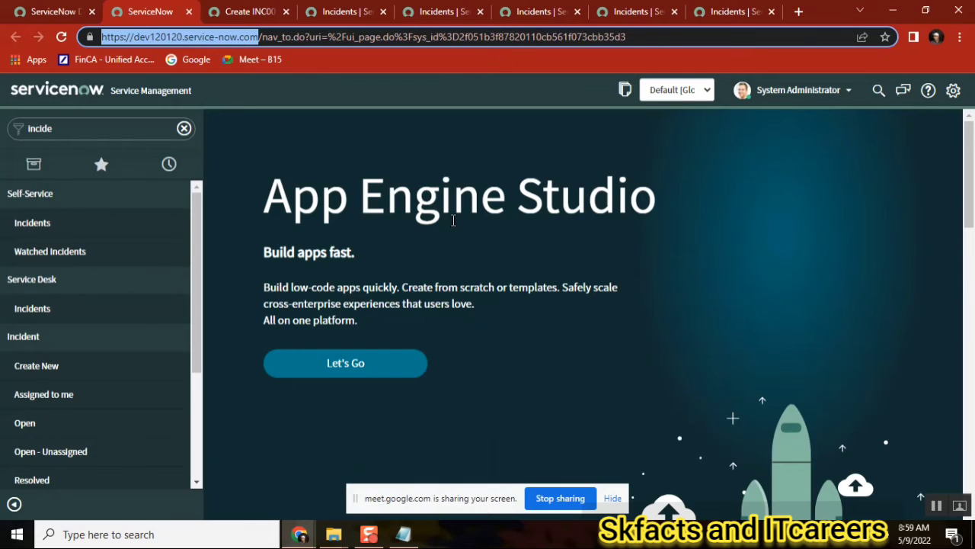
pyautogui.moveTo(64, 494)
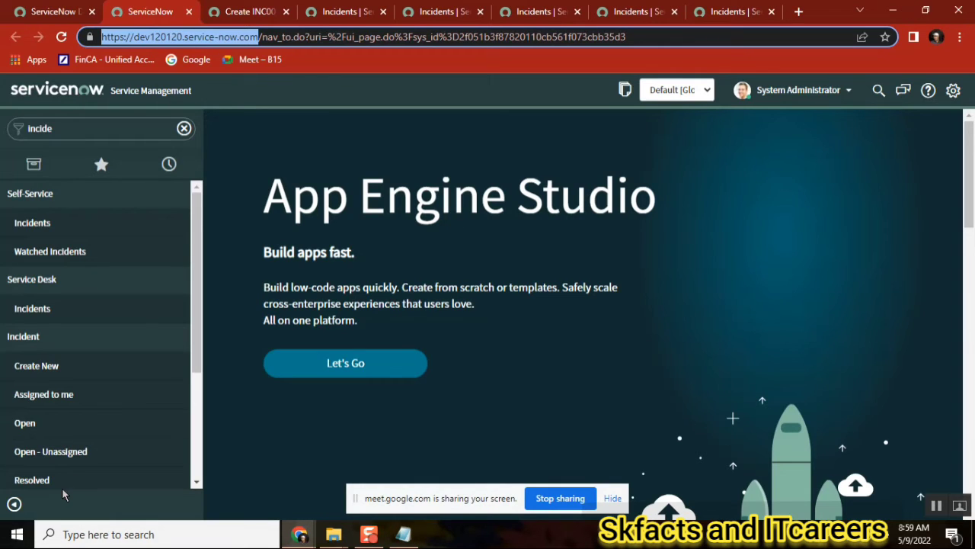
pyautogui.moveTo(628, 259)
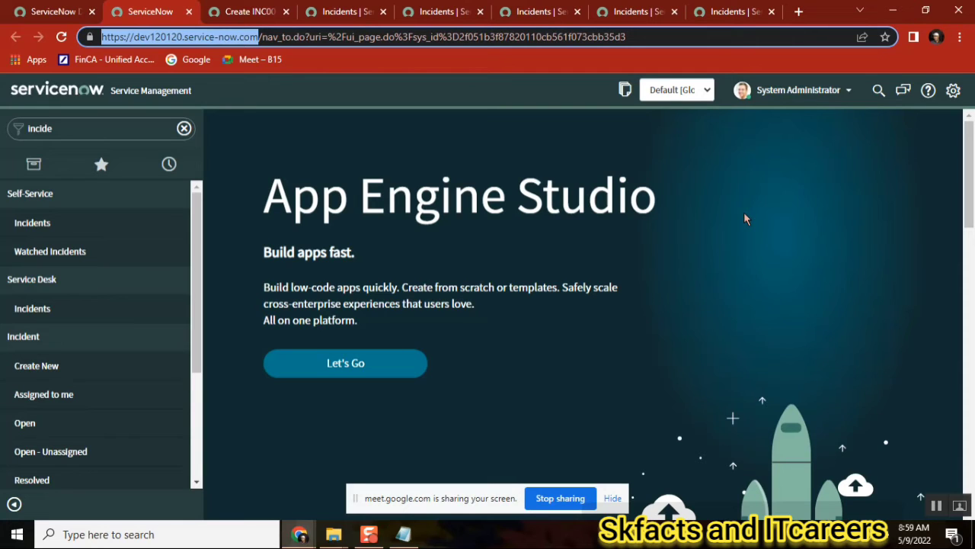
pyautogui.moveTo(630, 161)
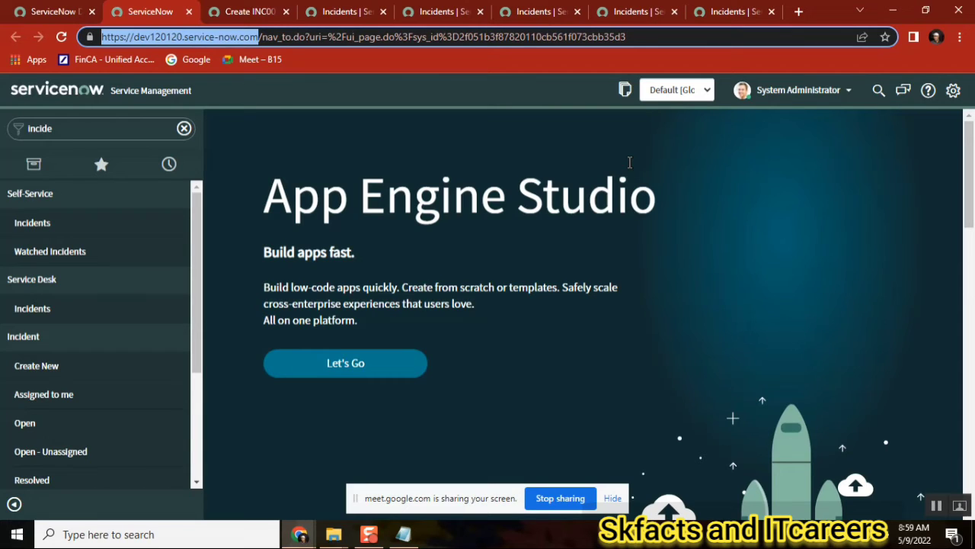
pyautogui.moveTo(425, 151)
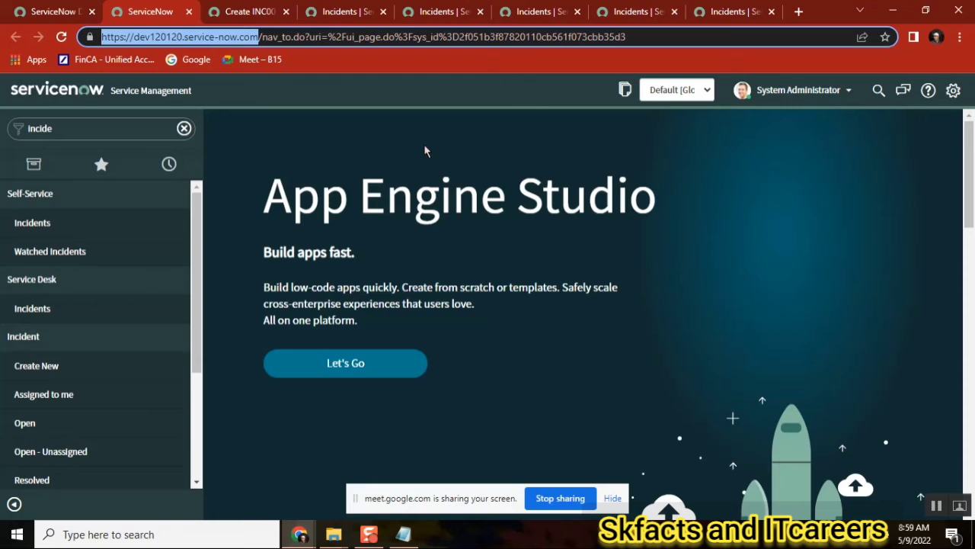
pyautogui.moveTo(399, 162)
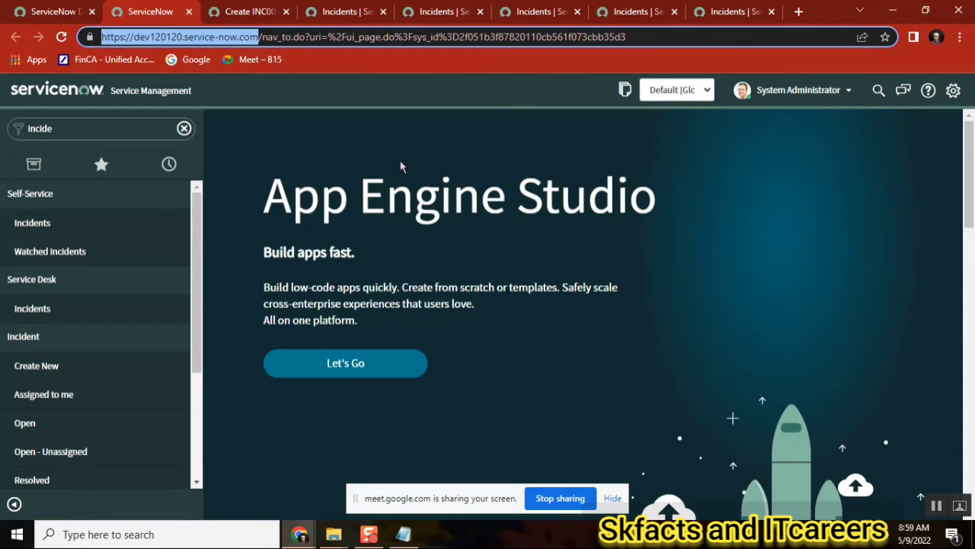
# Step: Bring the notes back in front of ServiceNow, move them toward screen centre, cursor in 'clouds'
pyautogui.click(402, 533)
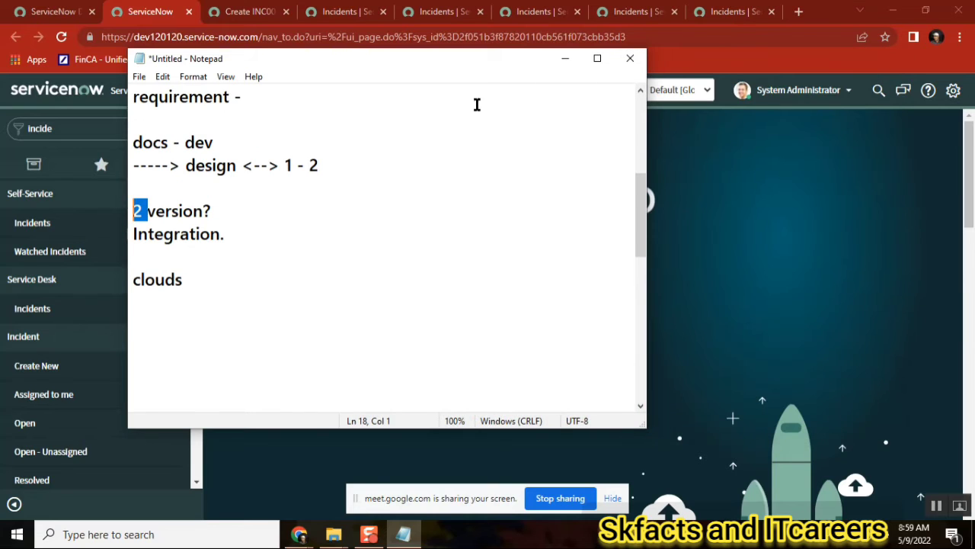
pyautogui.moveTo(369, 69)
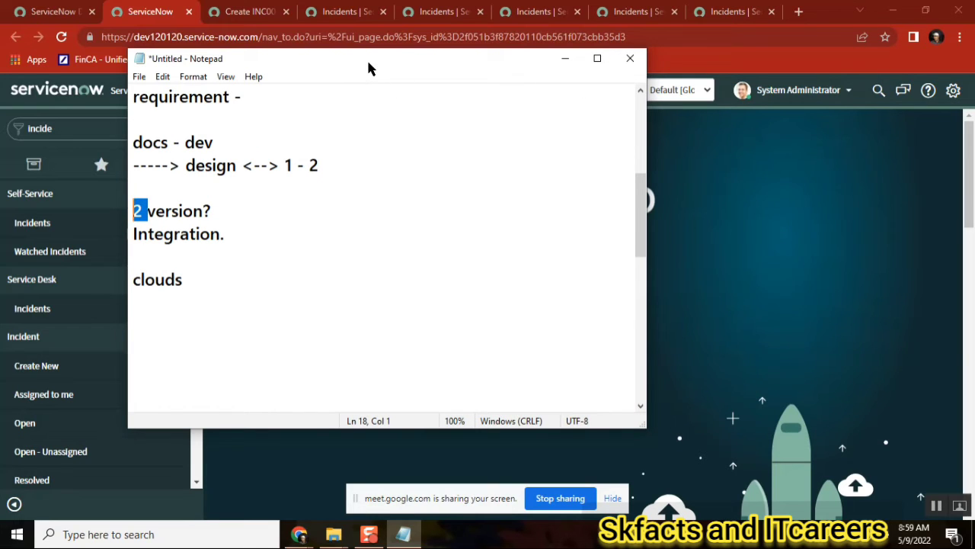
pyautogui.moveTo(369, 69); pyautogui.dragTo(518, 83)
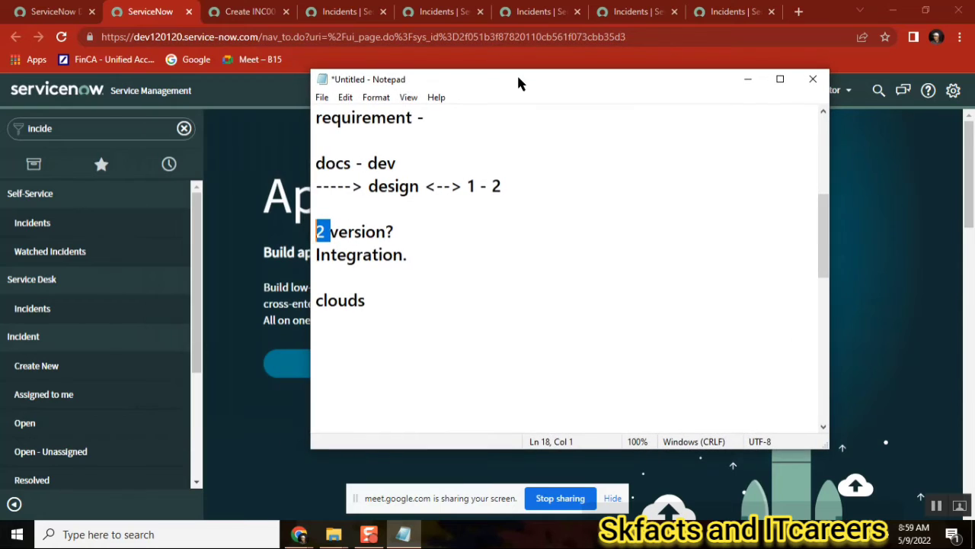
pyautogui.moveTo(405, 297)
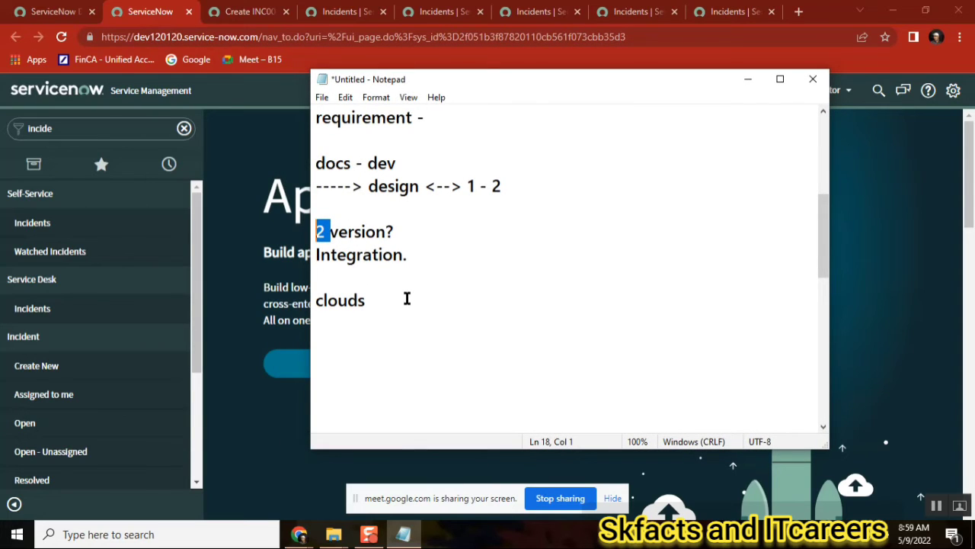
pyautogui.moveTo(381, 253)
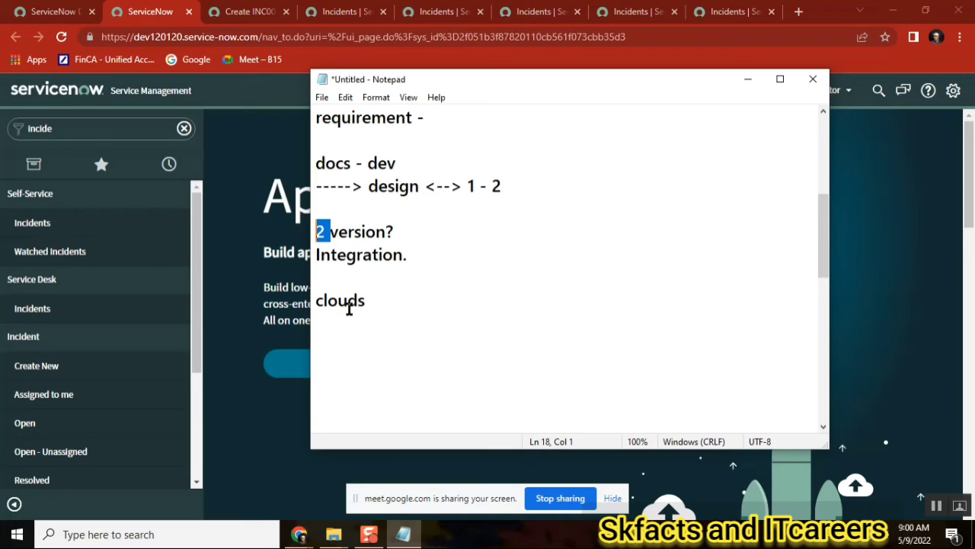
pyautogui.click(341, 299)
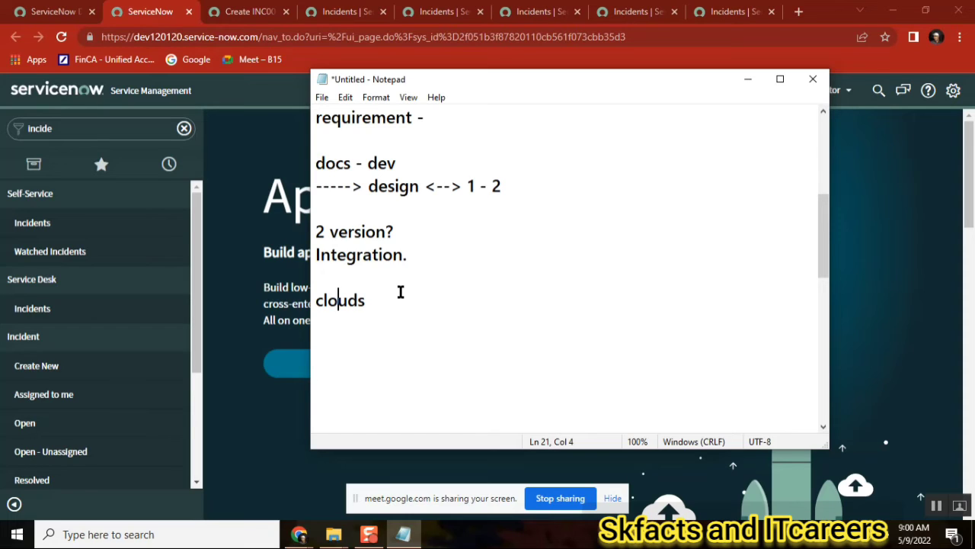
pyautogui.moveTo(323, 191)
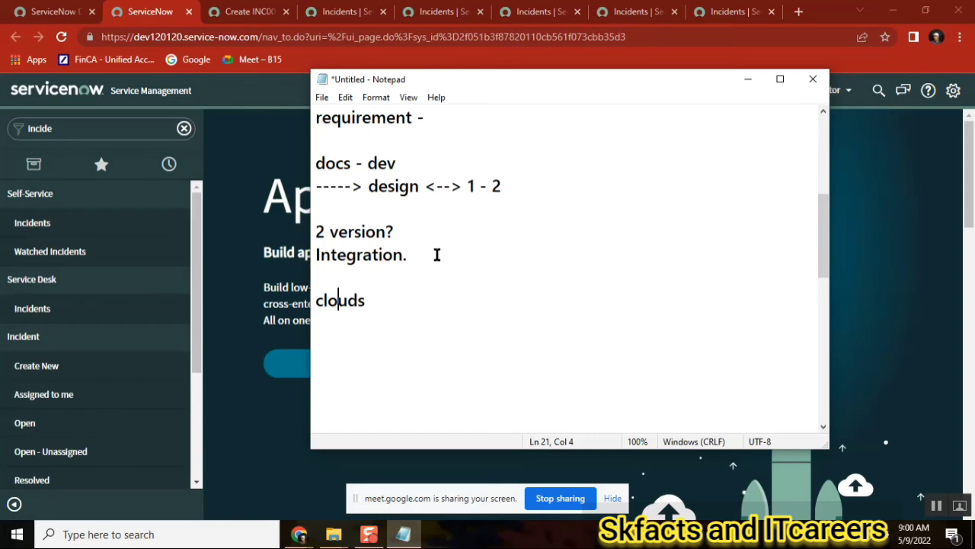
pyautogui.moveTo(594, 257)
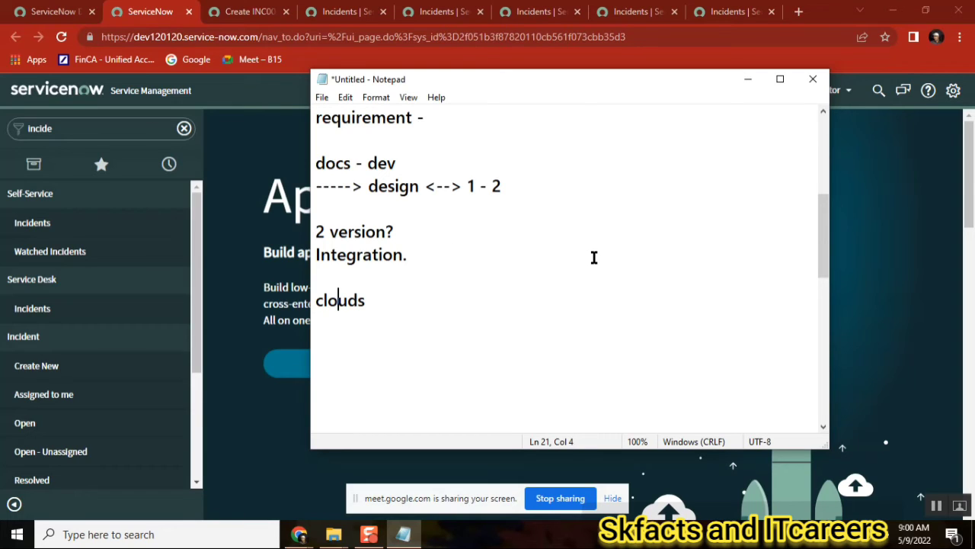
pyautogui.moveTo(390, 268)
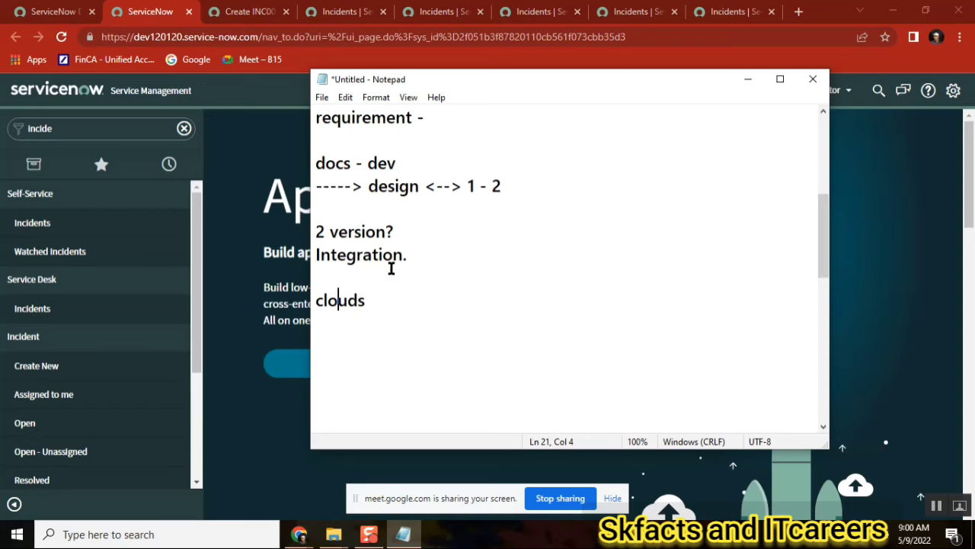
# Step: Select the word 'Integration.' in the unchanged interview notes
pyautogui.doubleClick(360, 255)
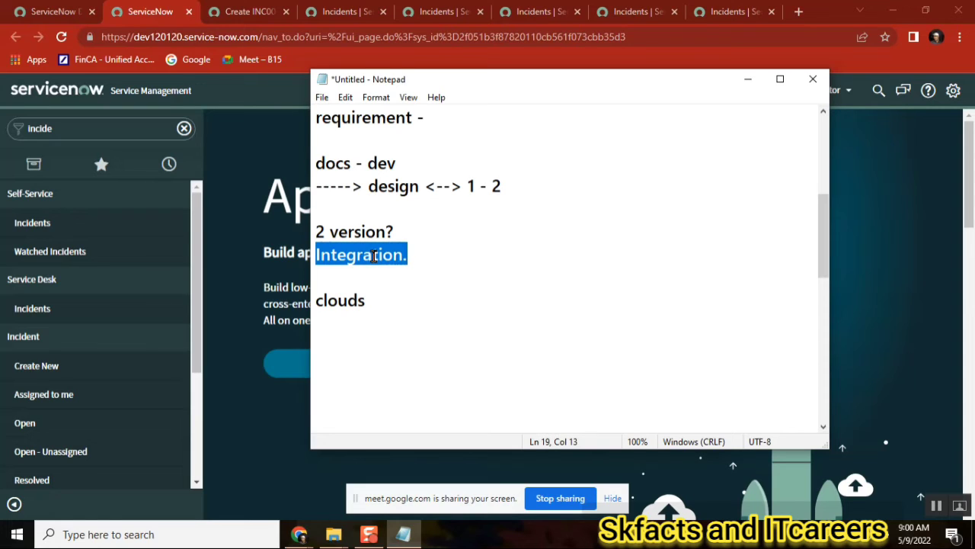
pyautogui.moveTo(500, 231)
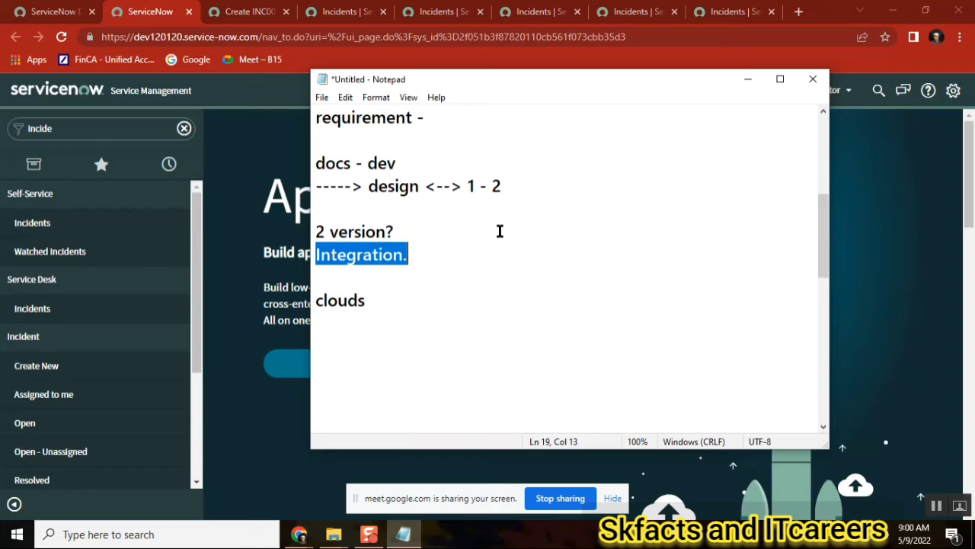
pyautogui.moveTo(393, 247)
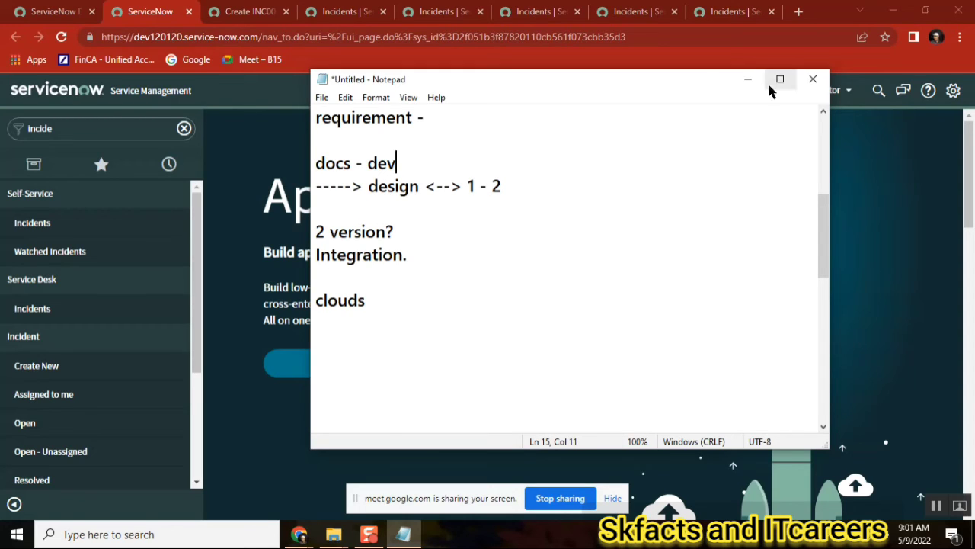
pyautogui.moveTo(569, 349)
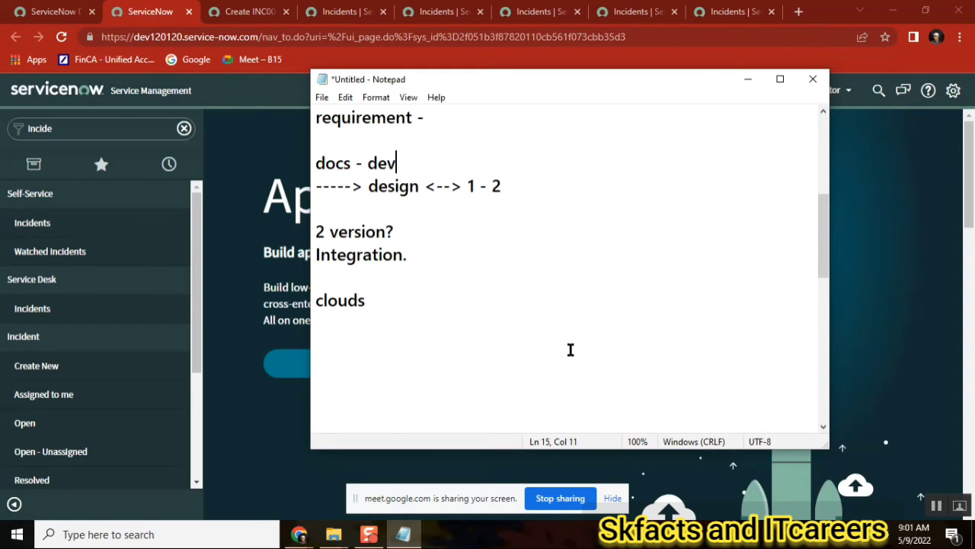
pyautogui.moveTo(799, 12)
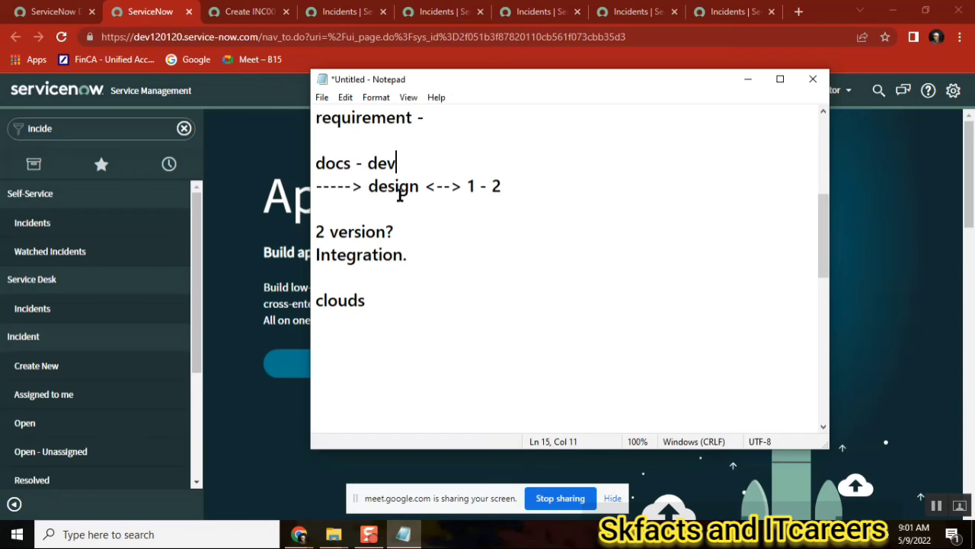
pyautogui.moveTo(49, 252)
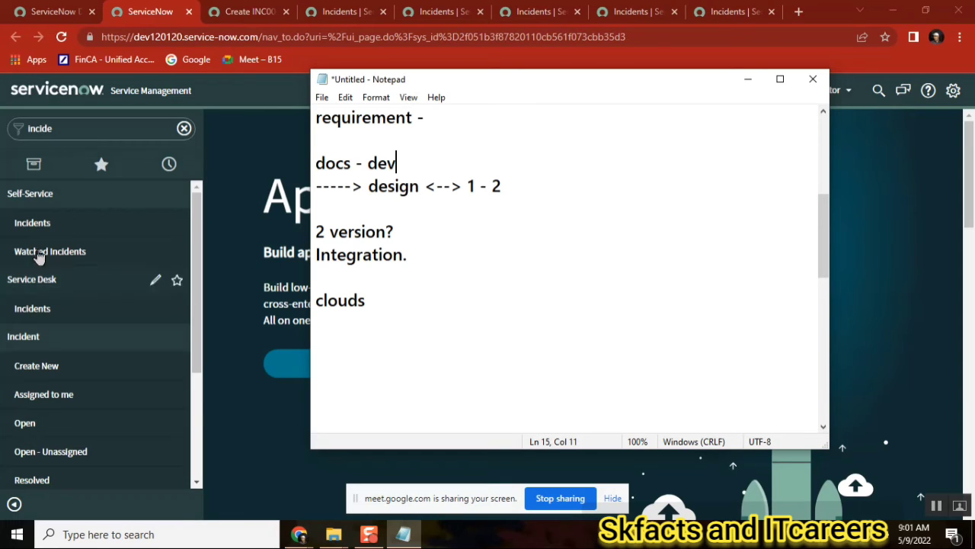
pyautogui.moveTo(91, 259)
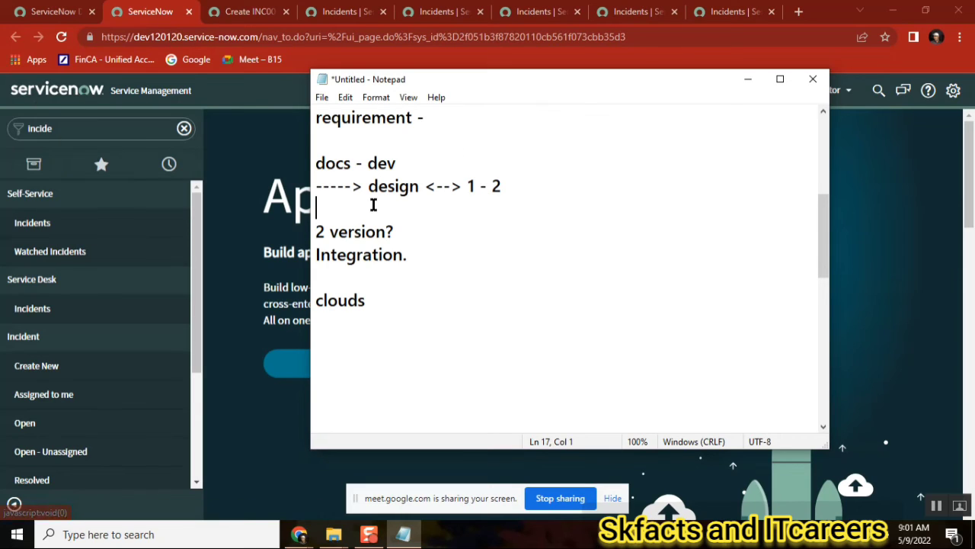
pyautogui.moveTo(245, 191)
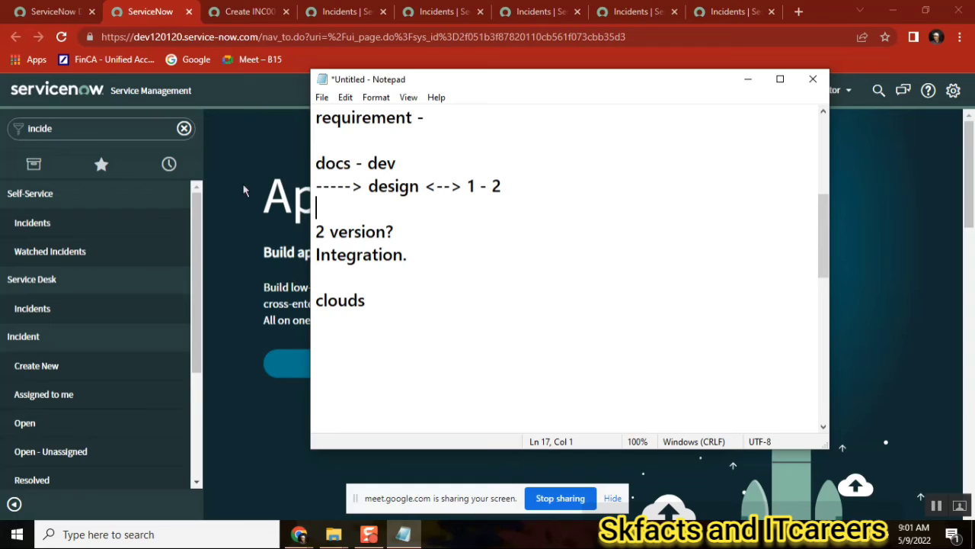
pyautogui.moveTo(549, 206)
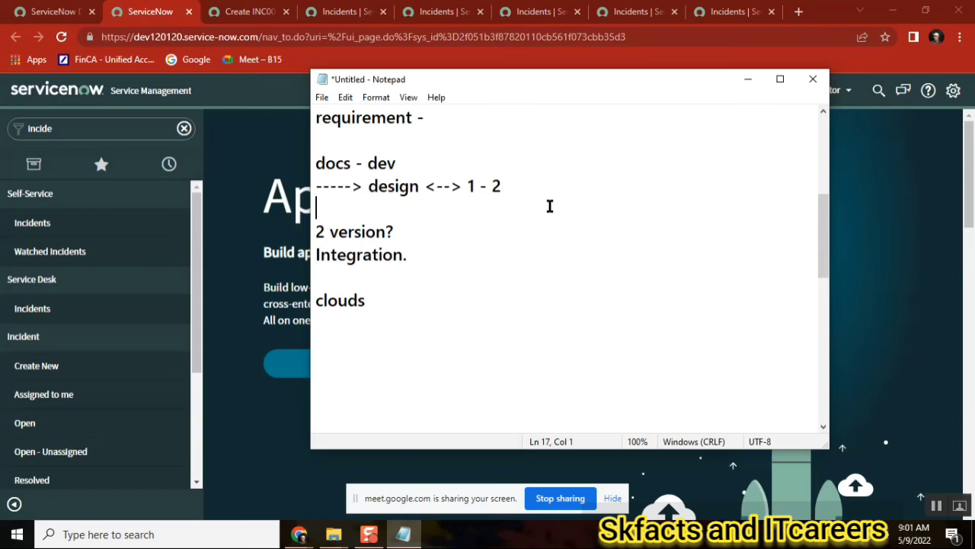
pyautogui.moveTo(470, 141)
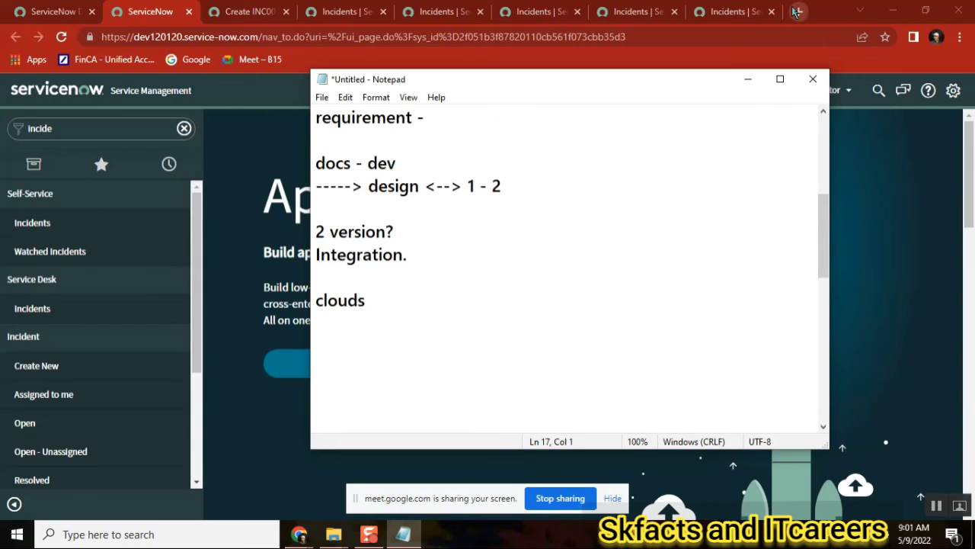
pyautogui.moveTo(564, 231)
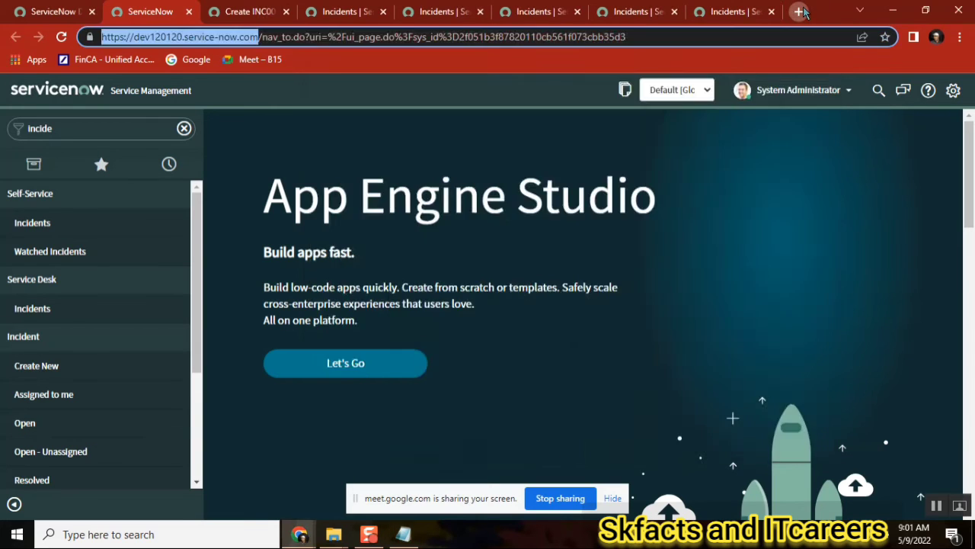
# Step: Search Google for 'servicenow price value' in a new browser tab
pyautogui.click(799, 12)
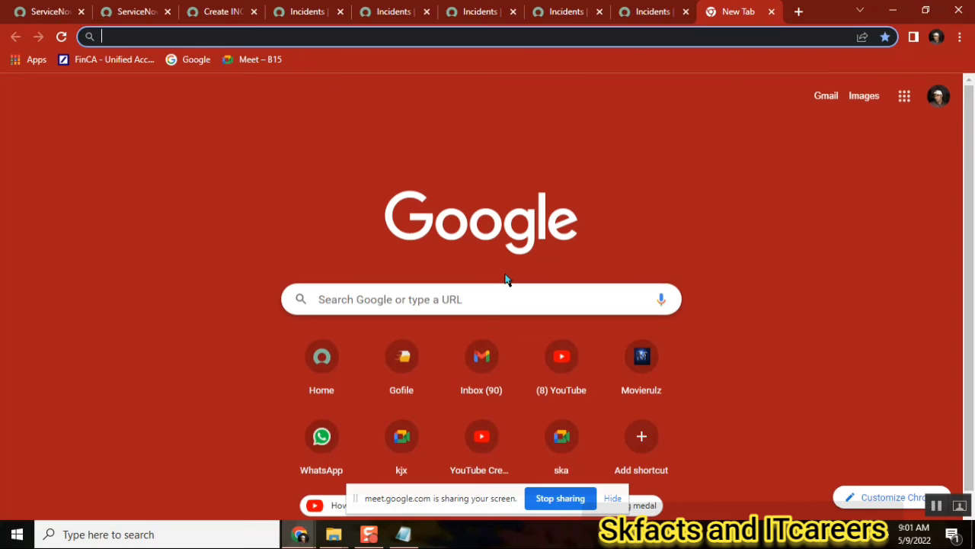
pyautogui.write('serviceno')
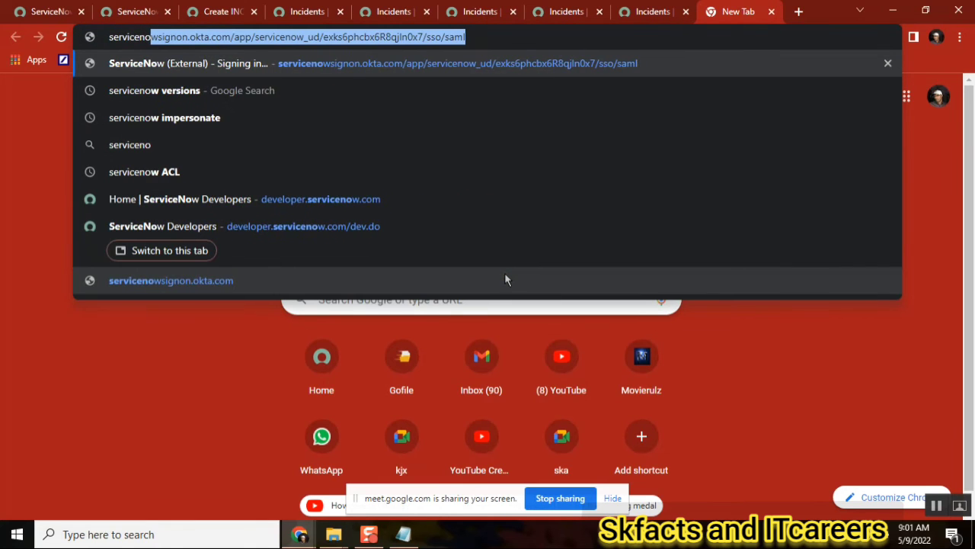
pyautogui.write('servicenow price')
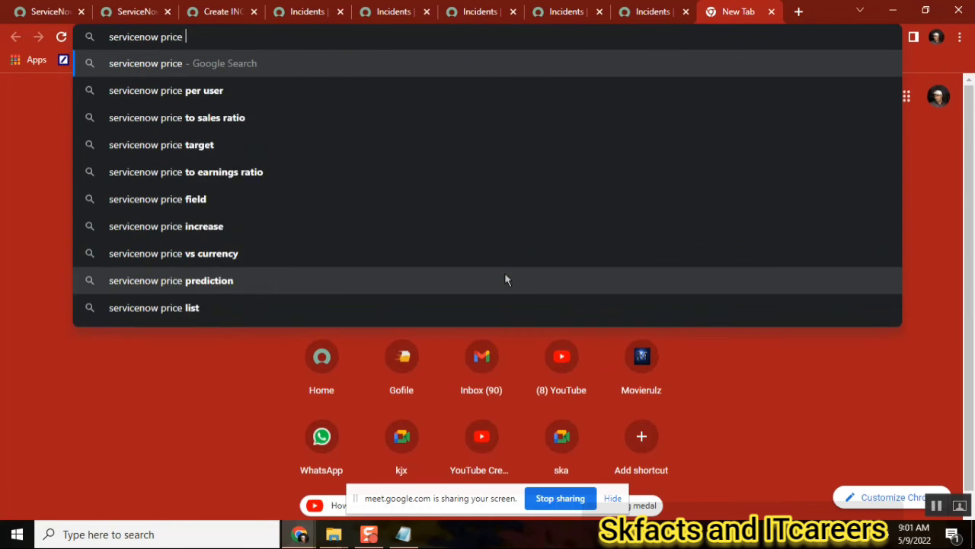
pyautogui.write('value')
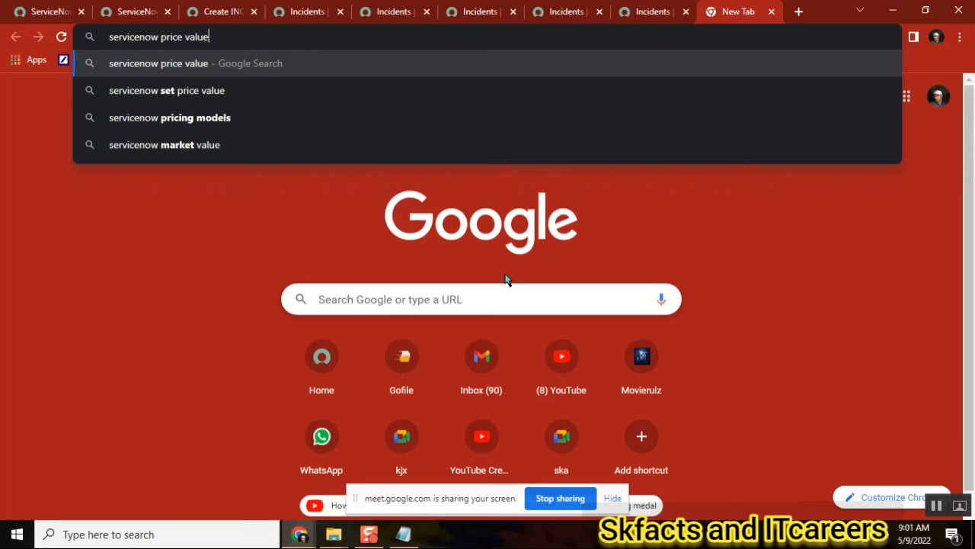
pyautogui.press('Return')
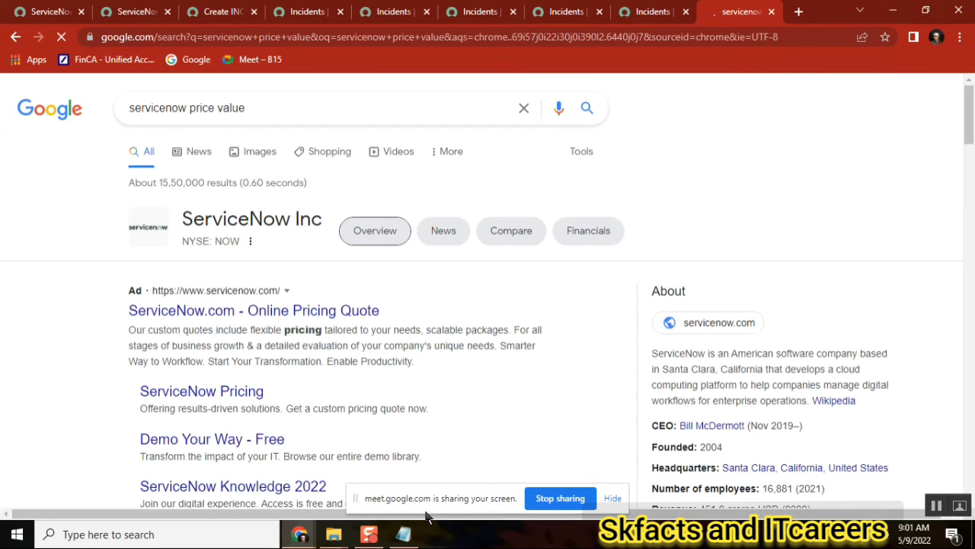
pyautogui.click(404, 534)
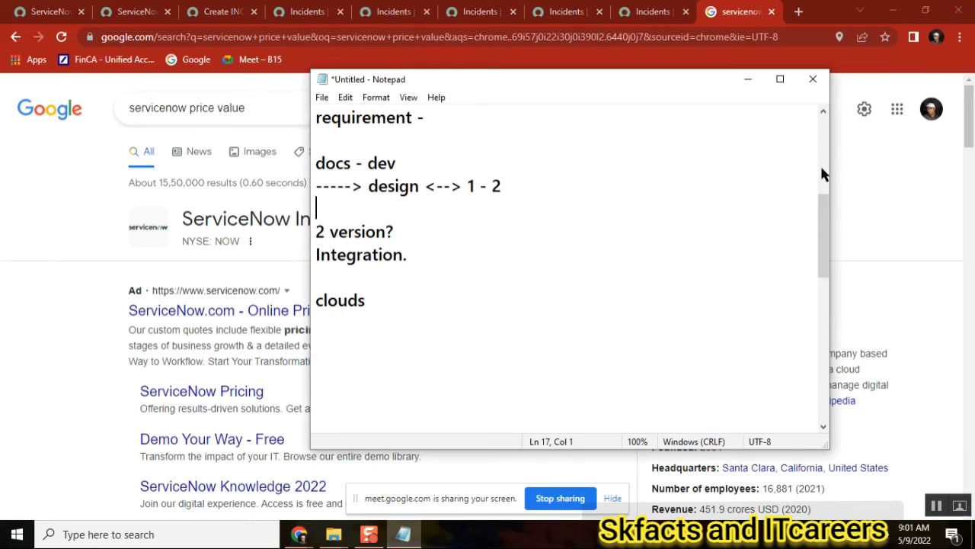
pyautogui.scroll(3)
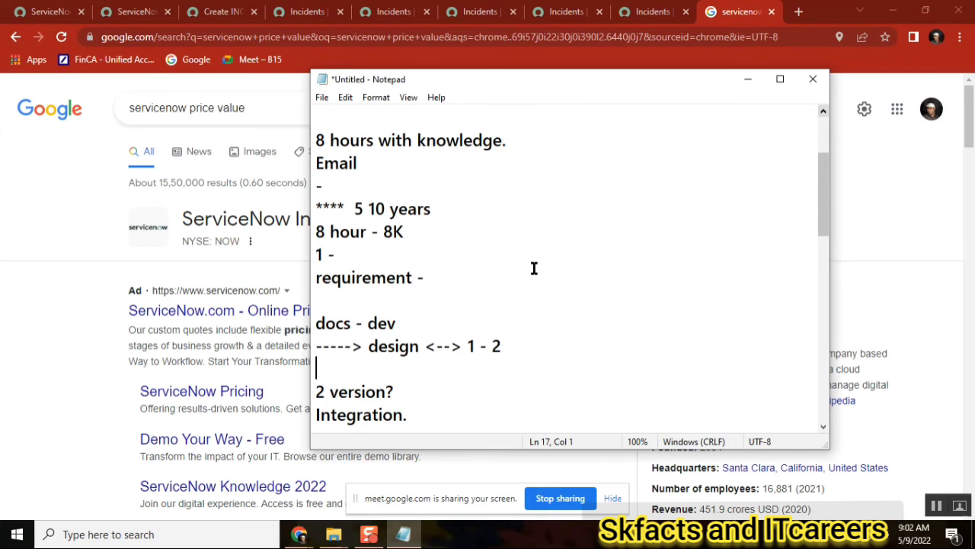
pyautogui.doubleClick(360, 208)
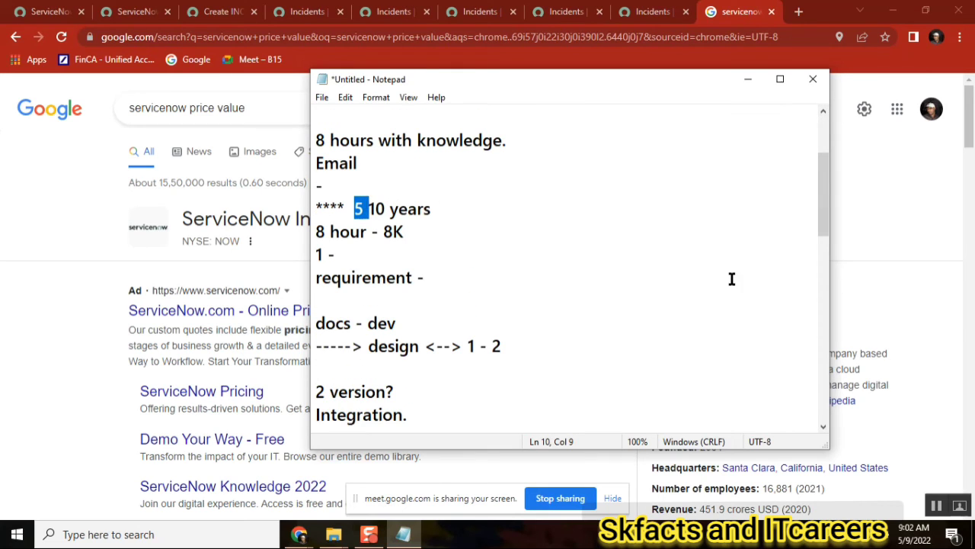
pyautogui.moveTo(871, 251)
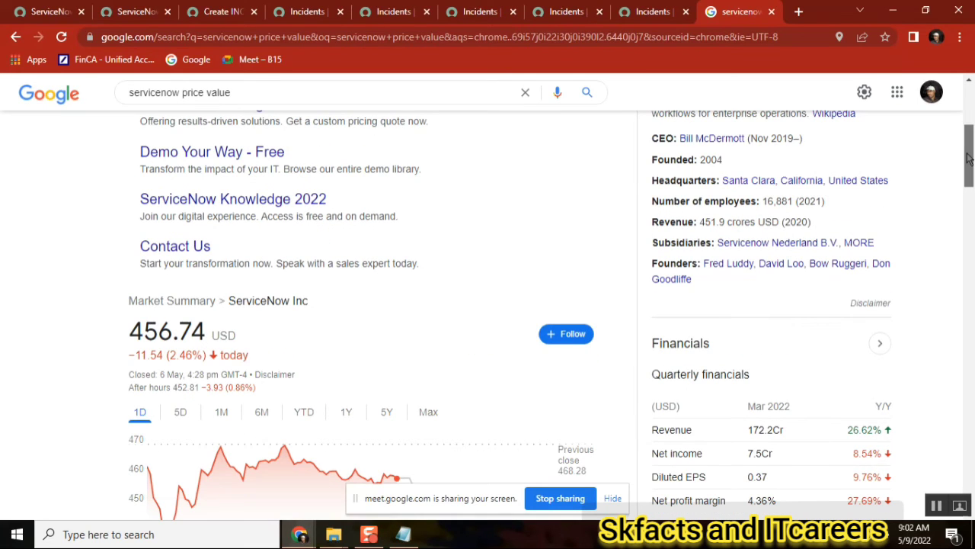
pyautogui.moveTo(756, 222)
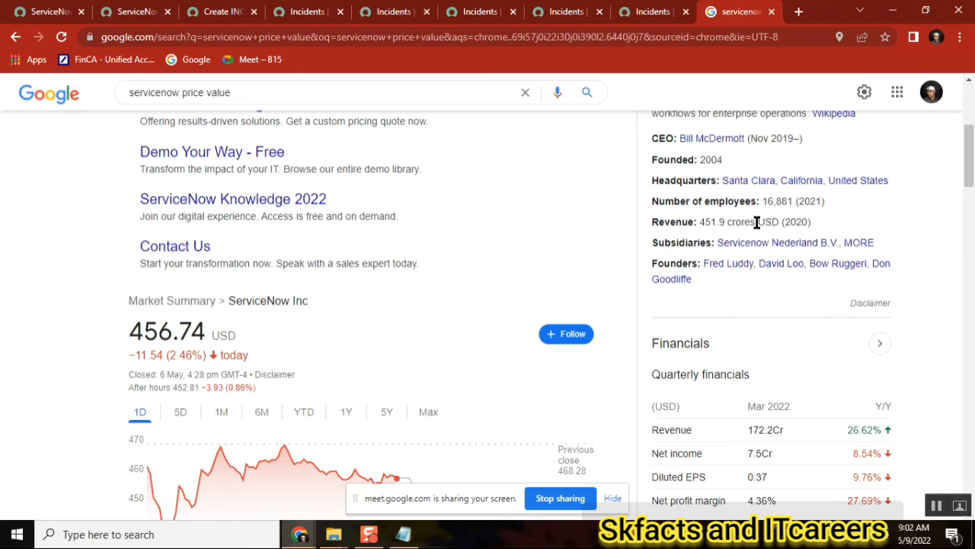
pyautogui.doubleClick(727, 222)
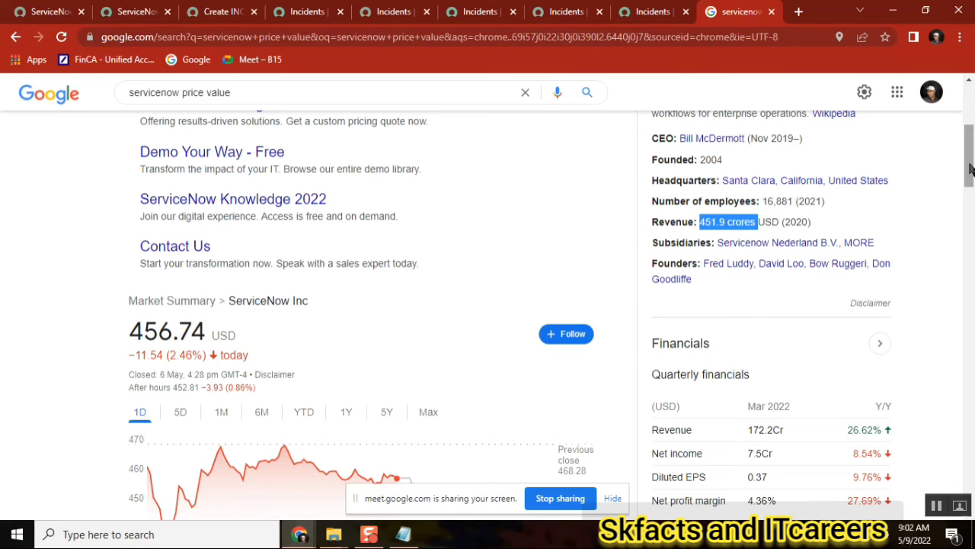
pyautogui.scroll(3)
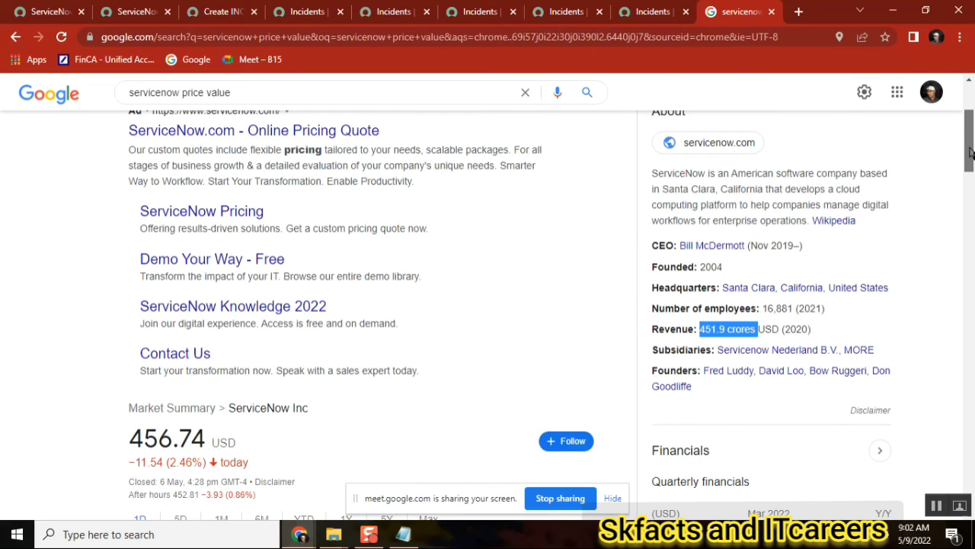
pyautogui.moveTo(850, 271)
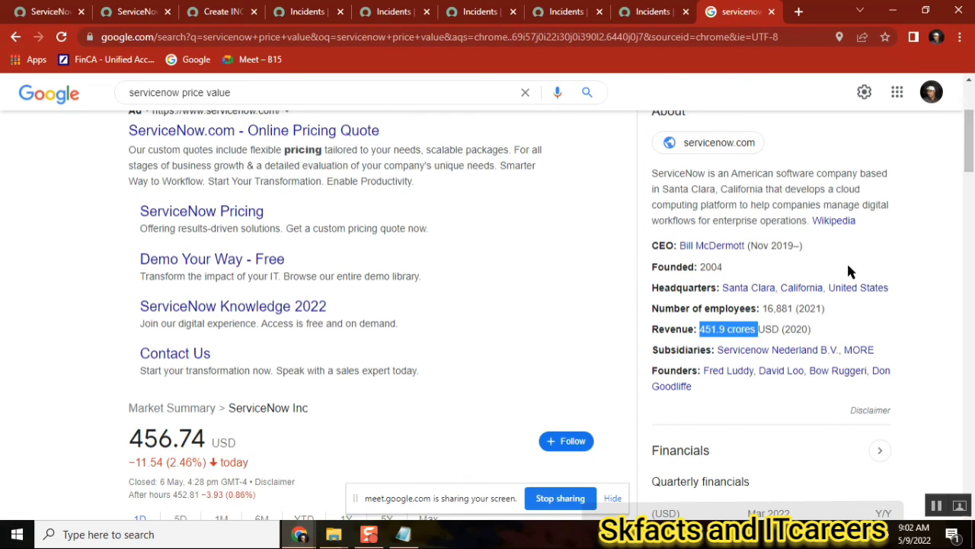
pyautogui.scroll(3)
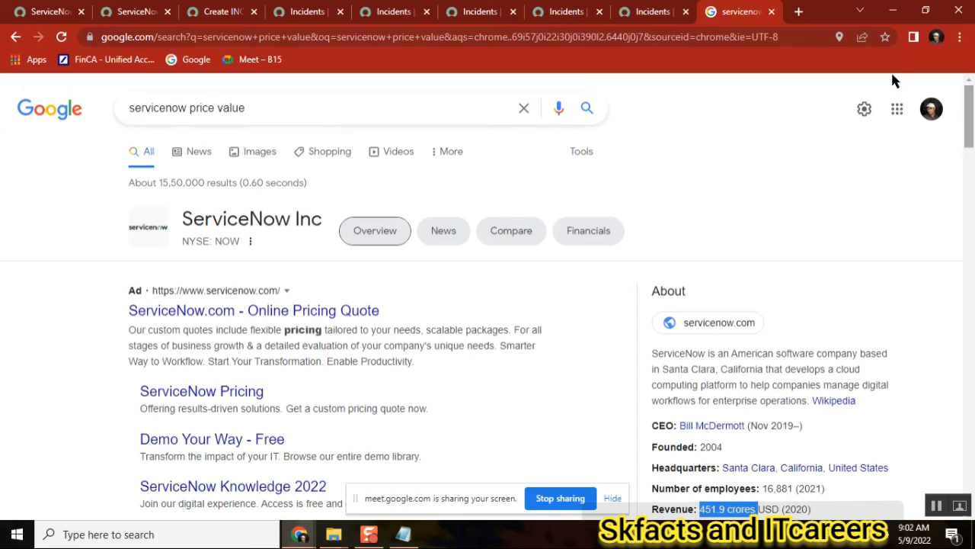
# Step: Extend the search with 'trend' and switch ServiceNow's price chart to 5Y
pyautogui.write('tre')
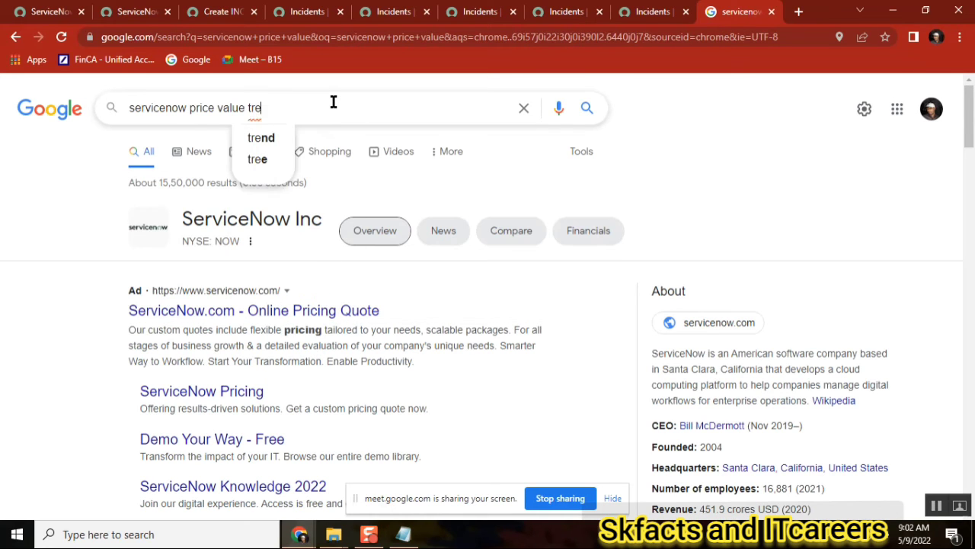
pyautogui.click(261, 137)
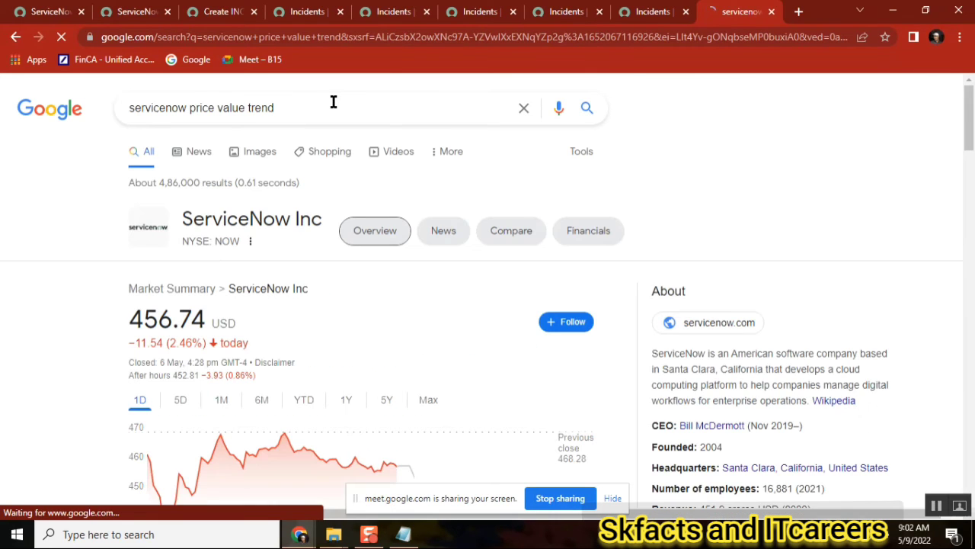
pyautogui.scroll(-3)
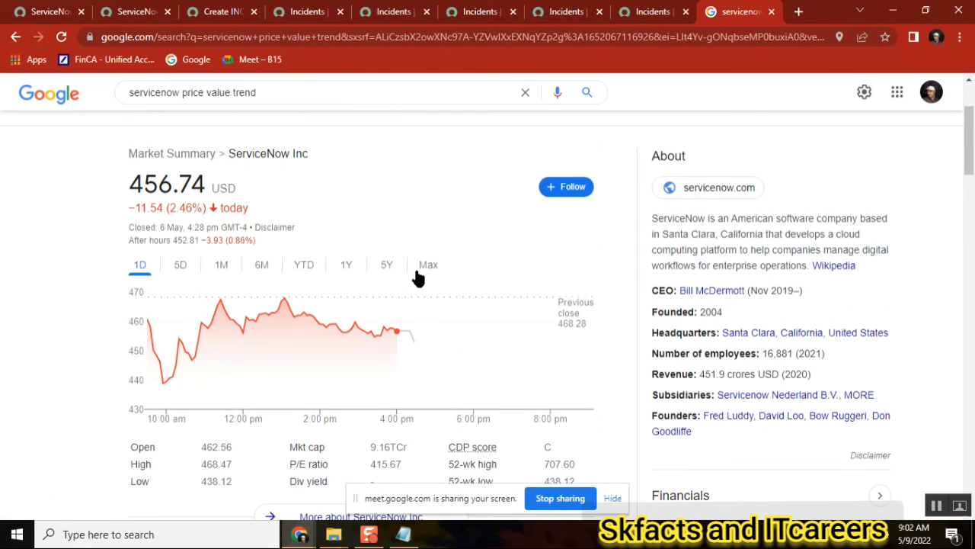
pyautogui.click(387, 265)
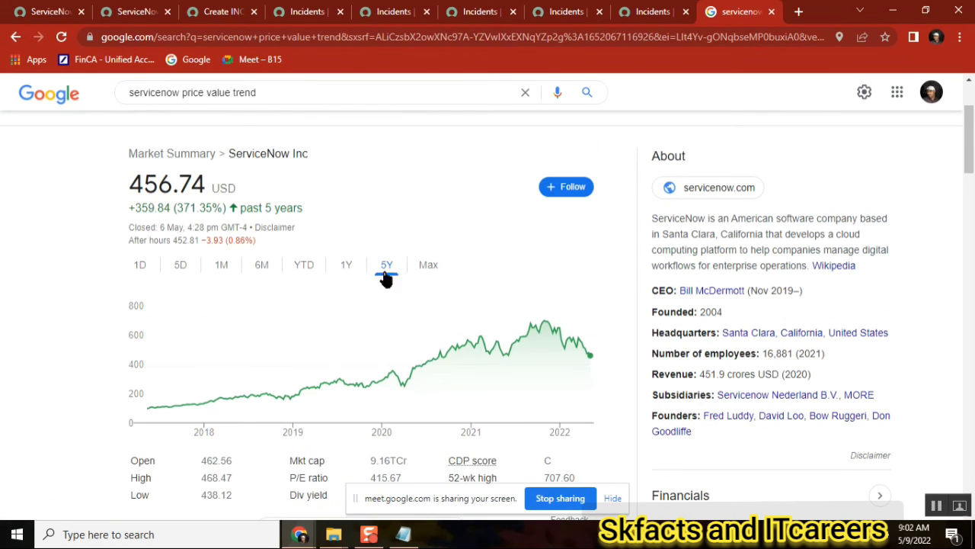
pyautogui.moveTo(149, 412)
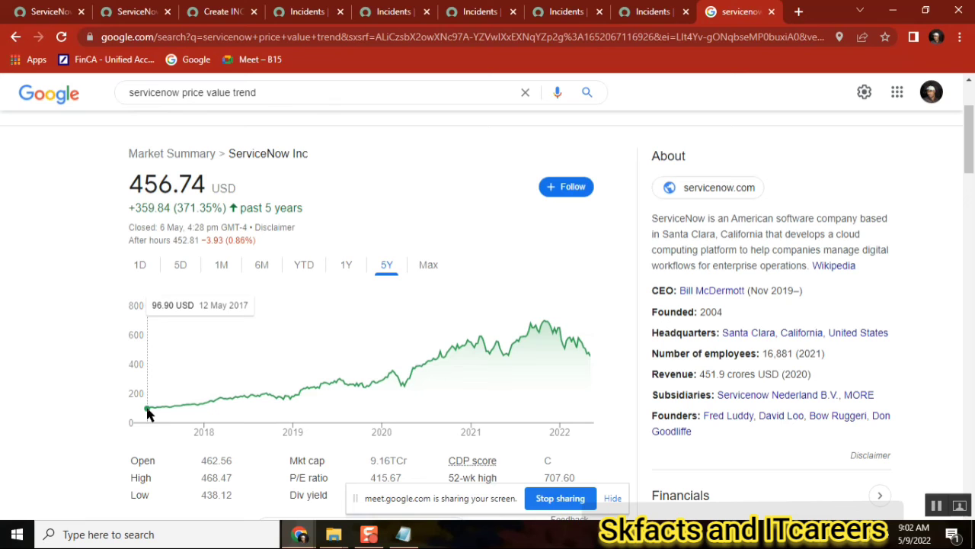
pyautogui.moveTo(554, 326)
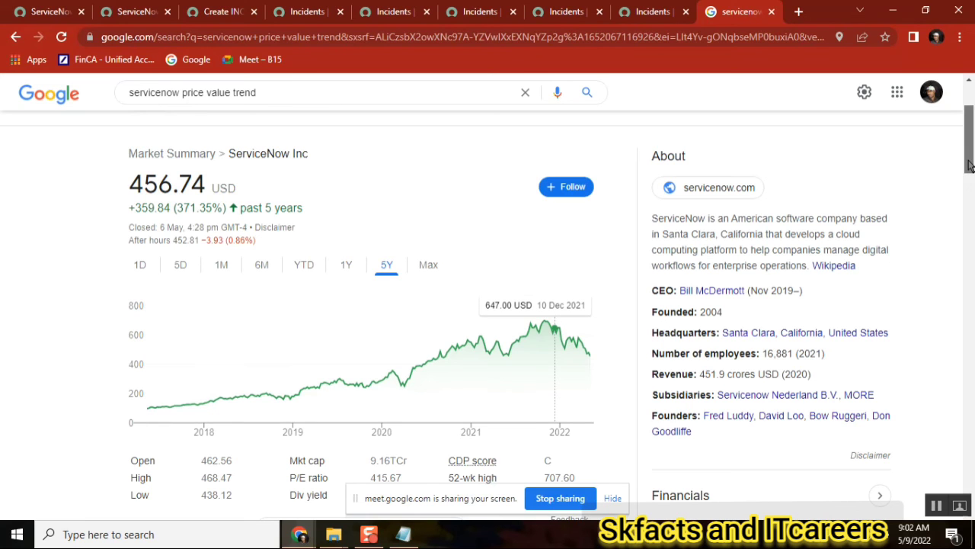
# Step: Scroll through the results to the quarterly financials, earnings call and news items
pyautogui.scroll(-3)
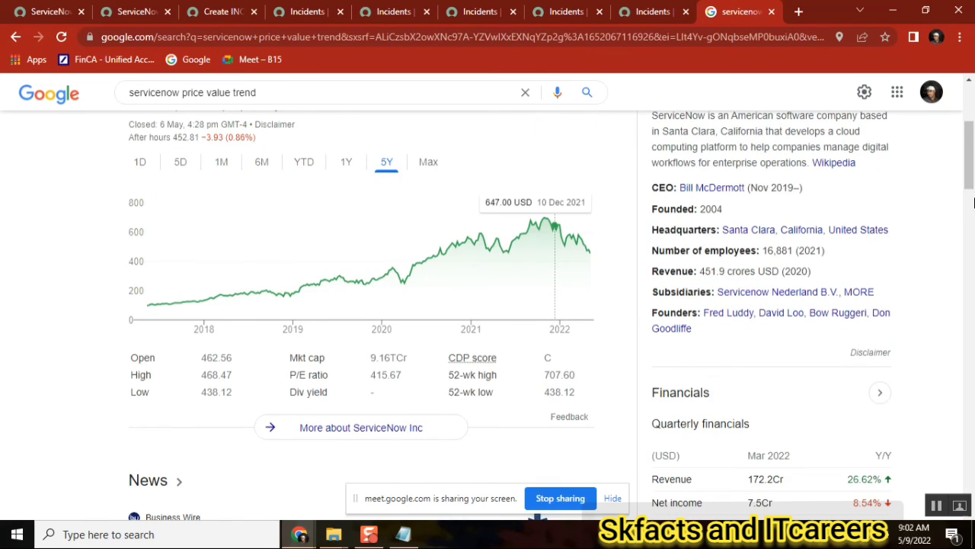
pyautogui.scroll(3)
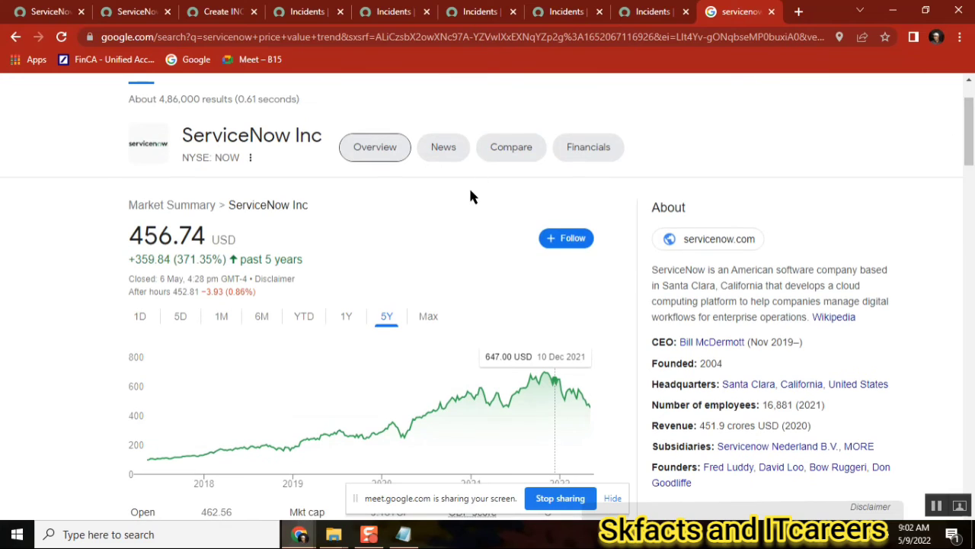
pyautogui.moveTo(341, 232)
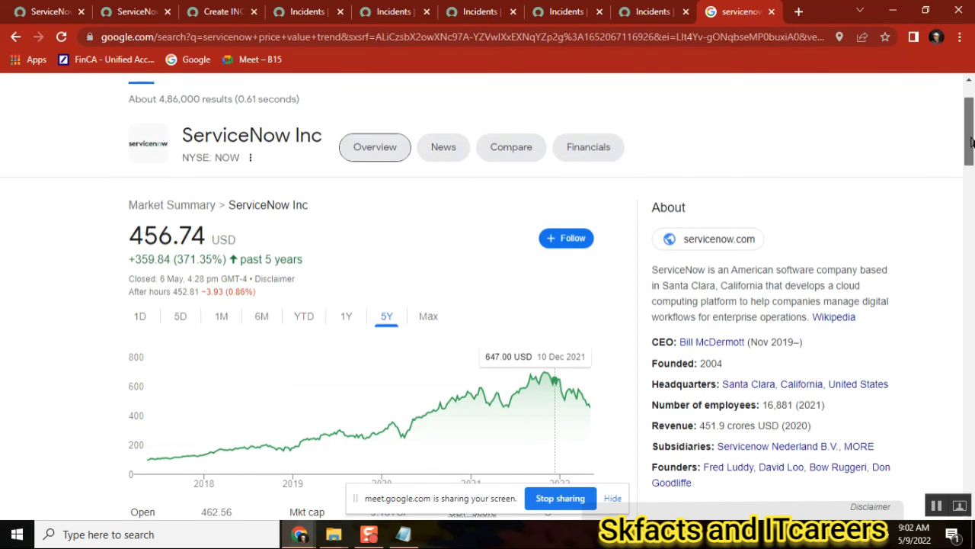
pyautogui.scroll(-3)
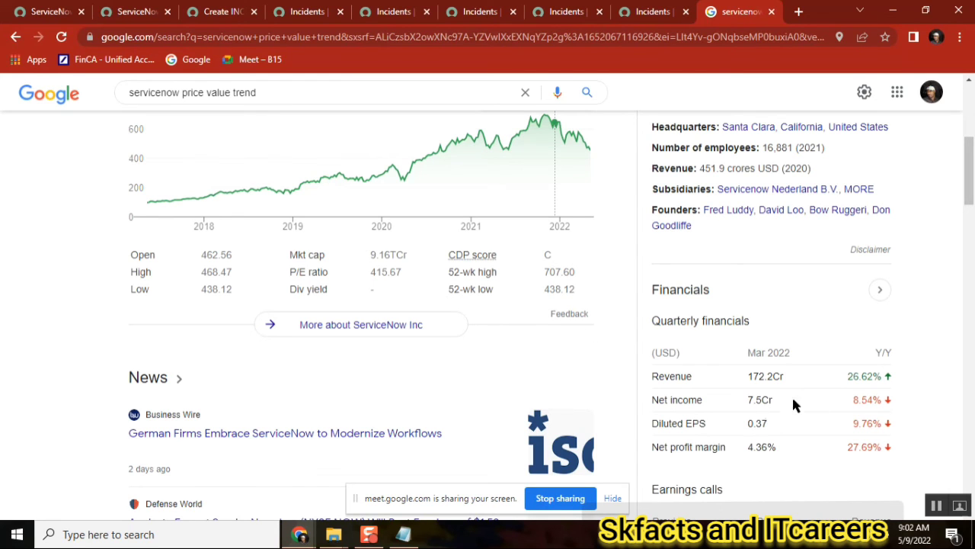
pyautogui.scroll(-3)
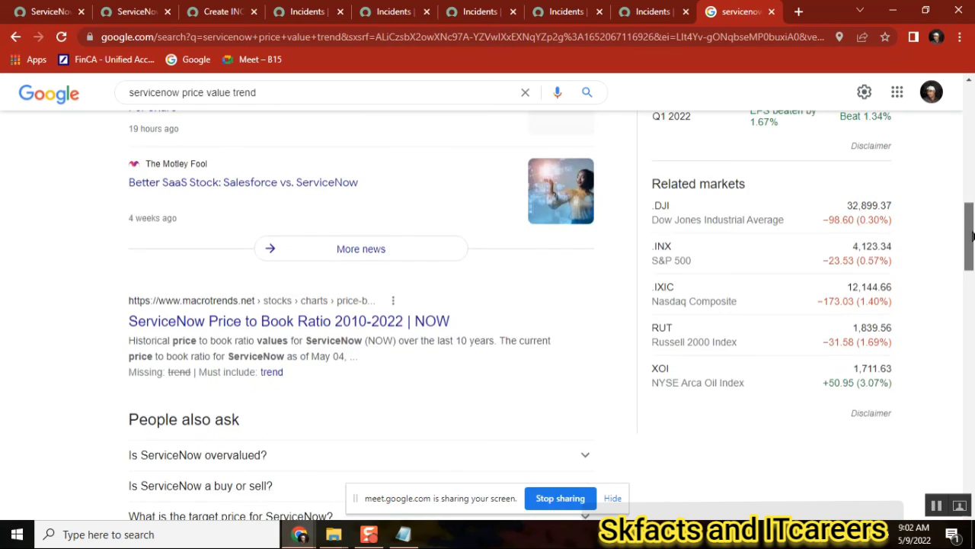
pyautogui.scroll(3)
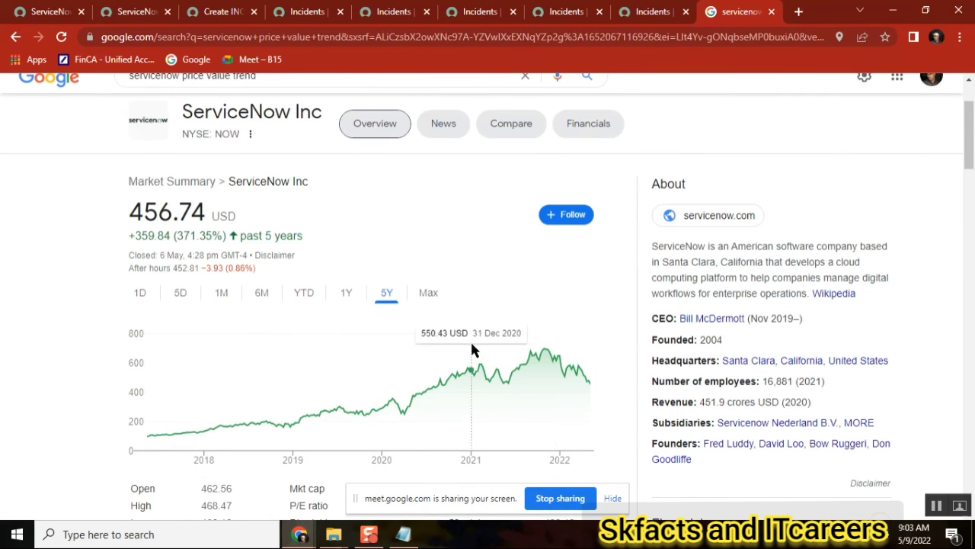
pyautogui.moveTo(175, 439)
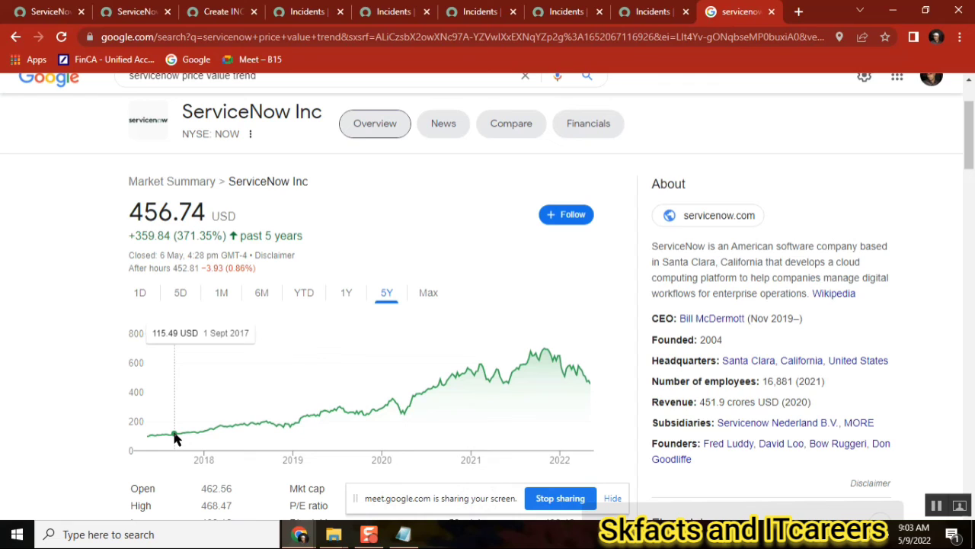
pyautogui.moveTo(552, 363)
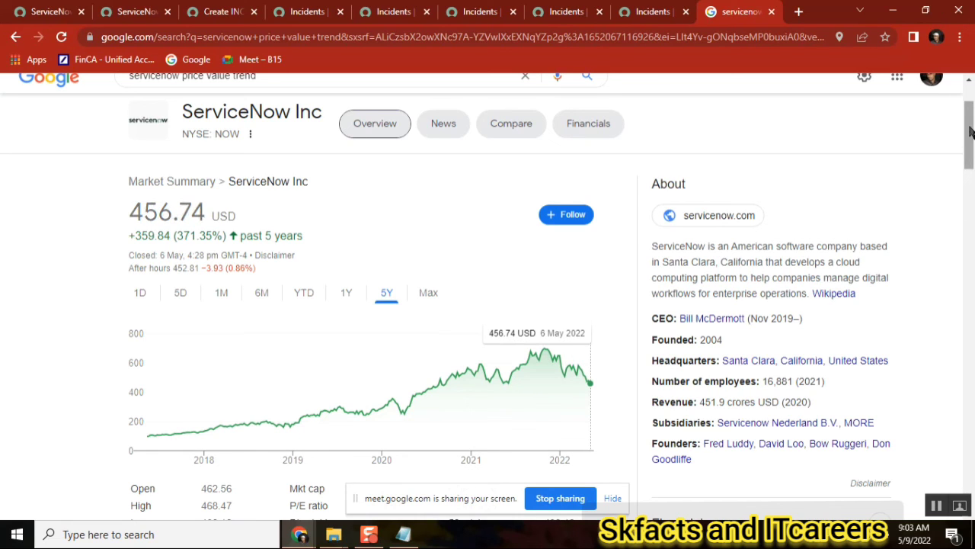
pyautogui.scroll(-3)
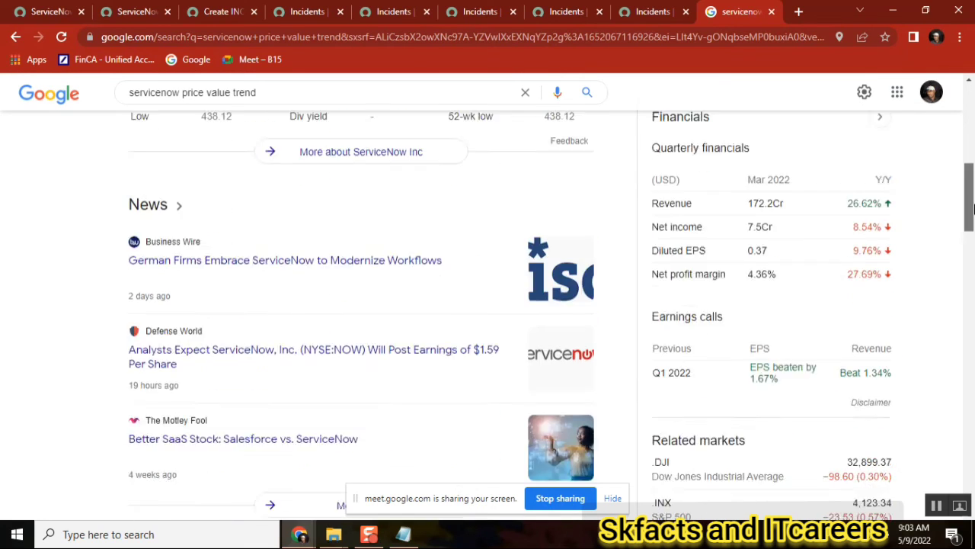